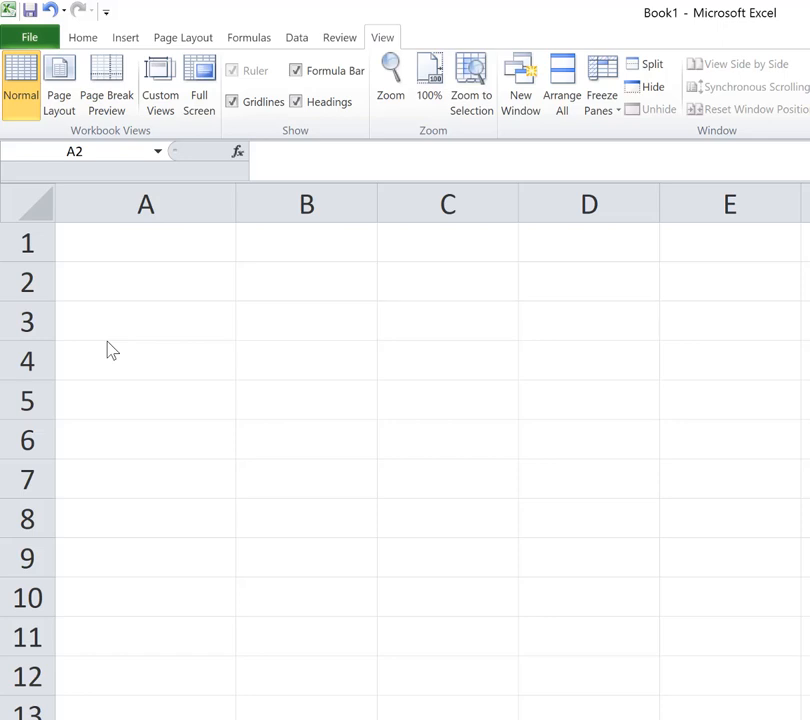
mouse_move(170, 304)
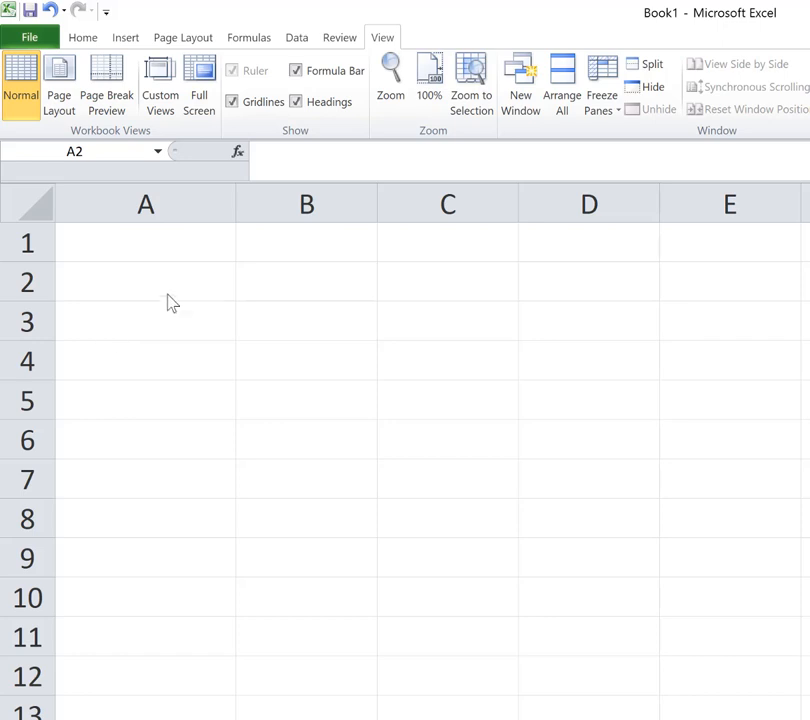
Select cell B2 as the home for the greeting formula.
left_click(306, 280)
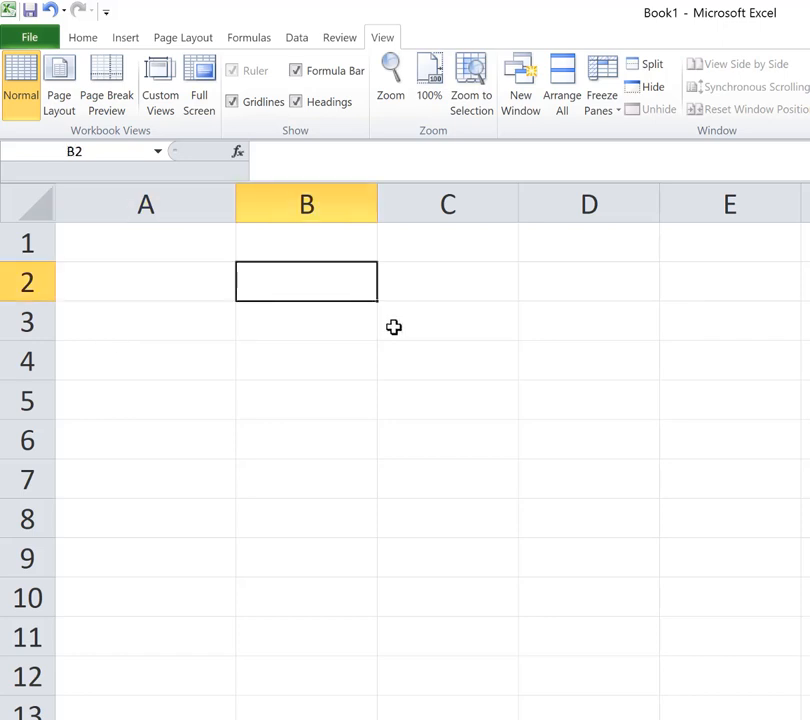
Enter =if(a2="Ben","Good morning, Ben","I don't know you") in B2.
type("=if(")
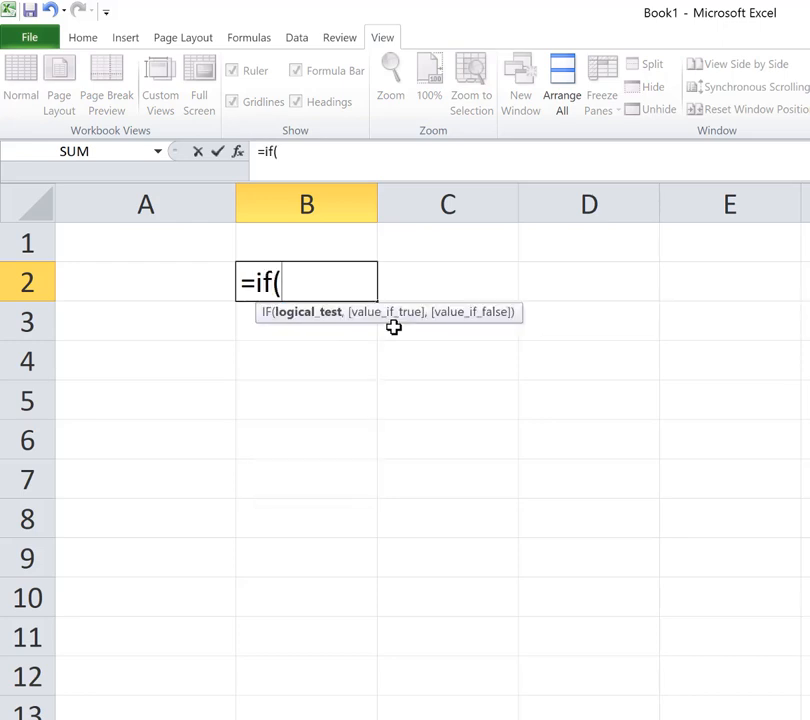
mouse_move(420, 312)
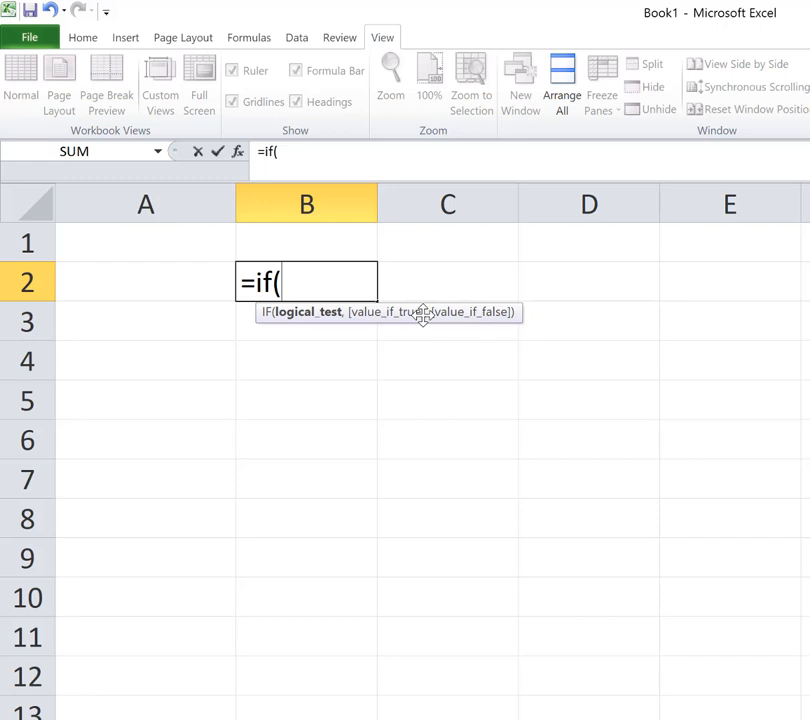
mouse_move(402, 324)
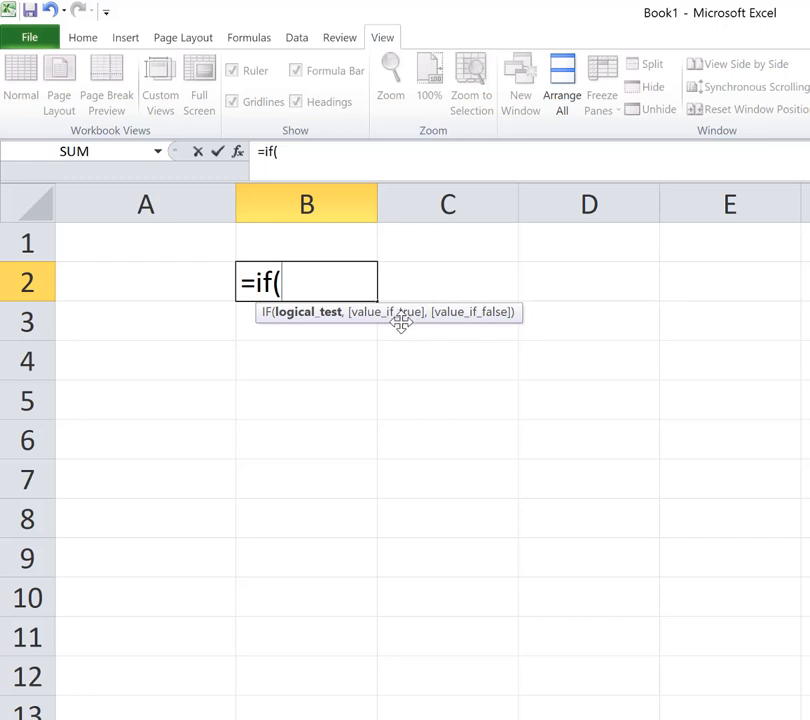
mouse_move(310, 326)
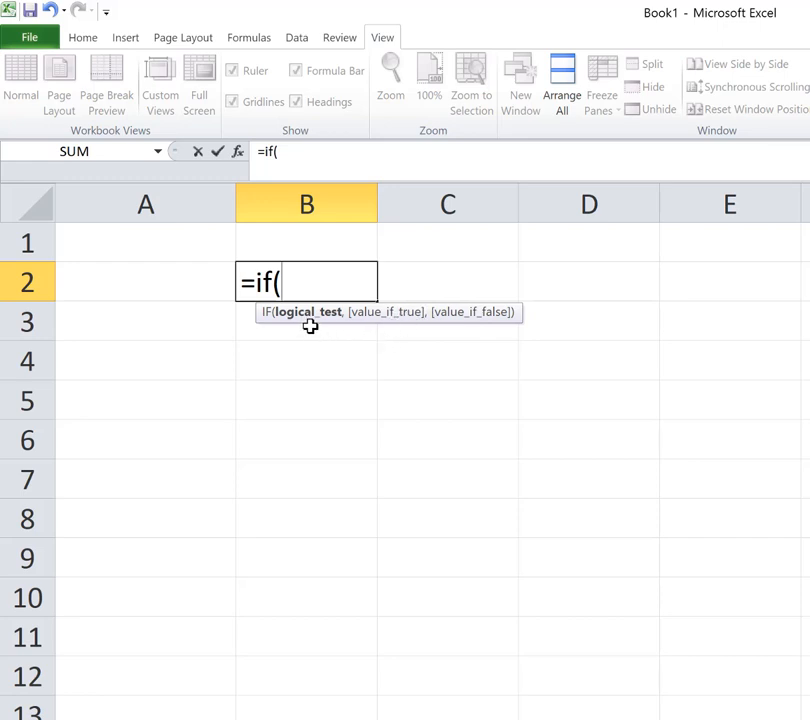
mouse_move(464, 322)
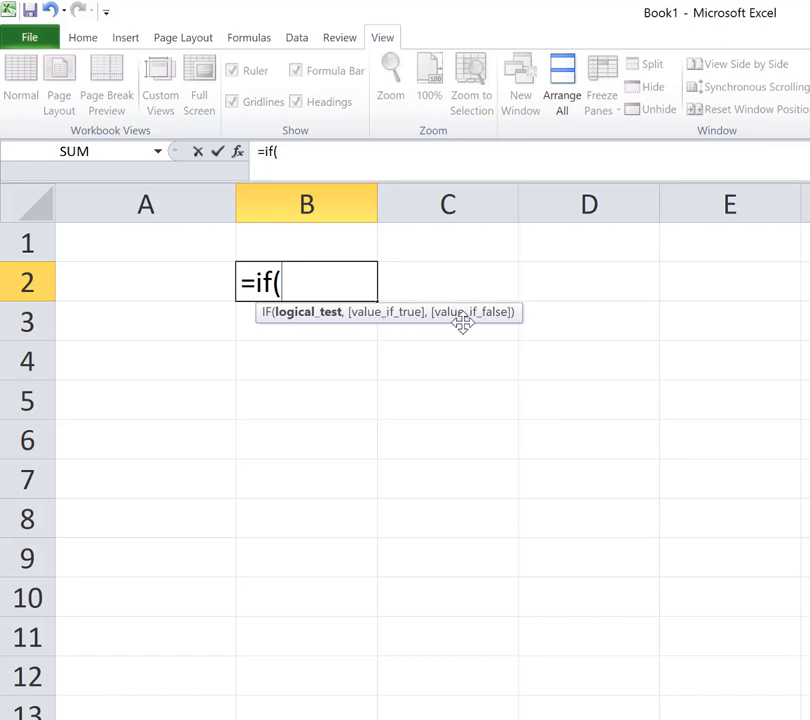
mouse_move(312, 324)
type("a2")
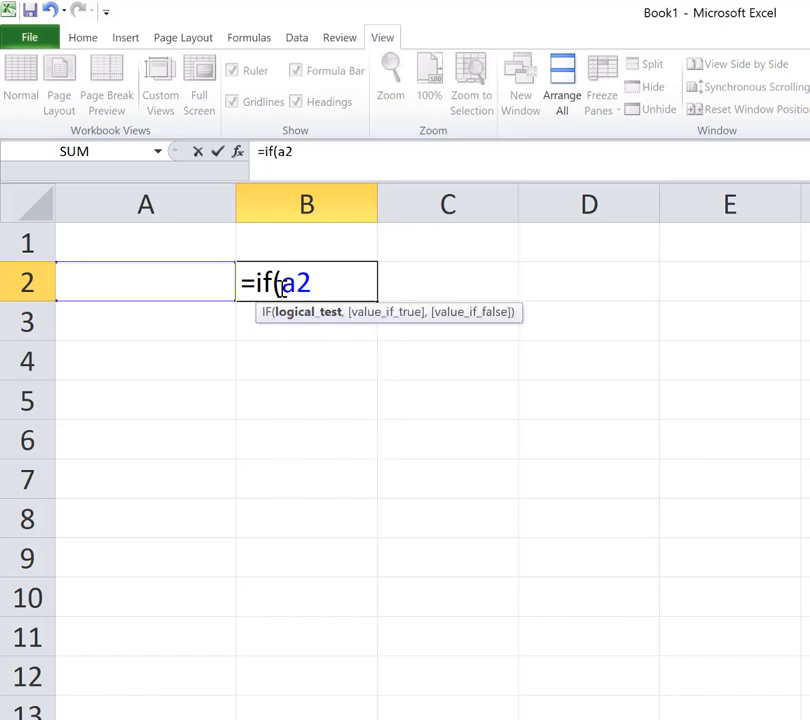
type("=")
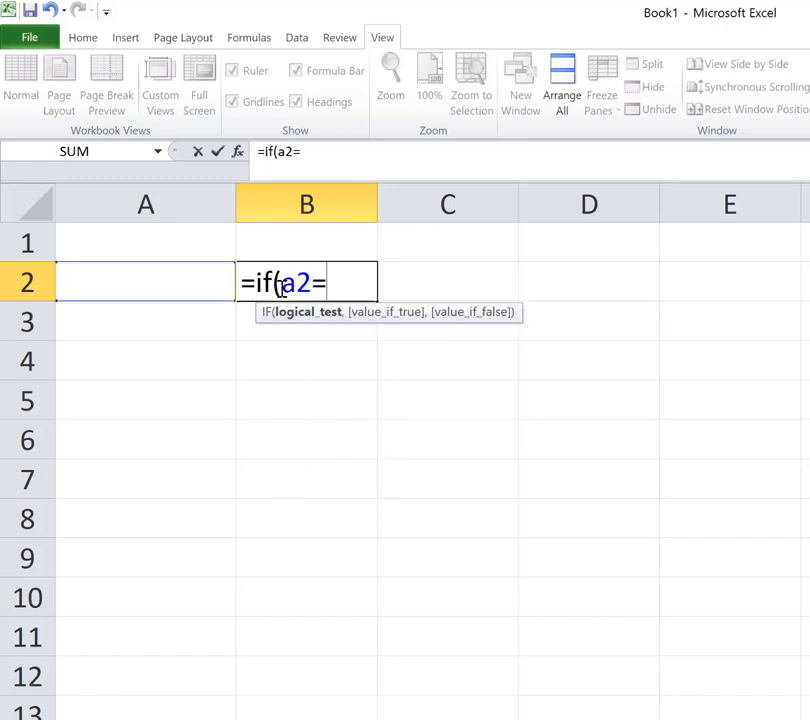
type("=\"Ben")
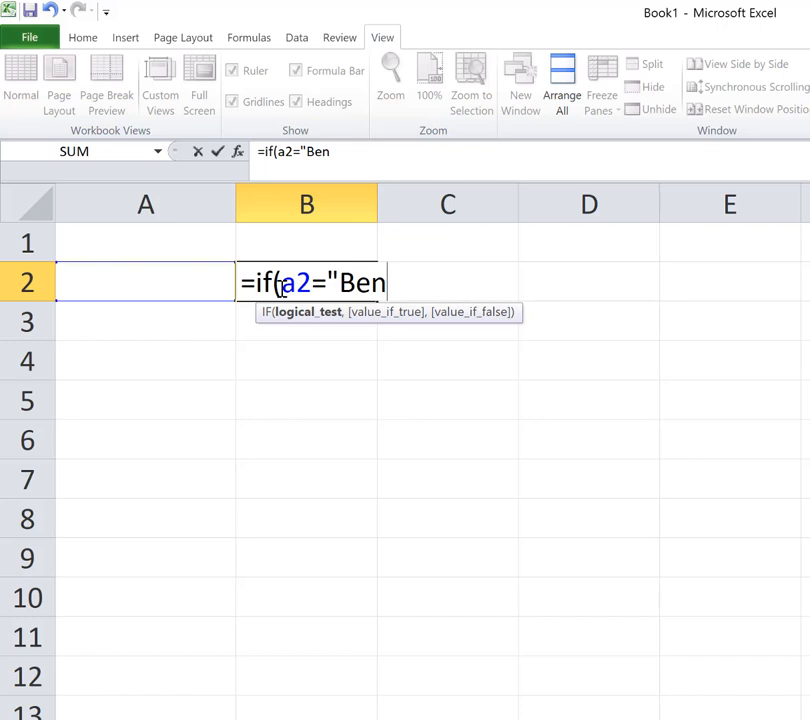
type("\"")
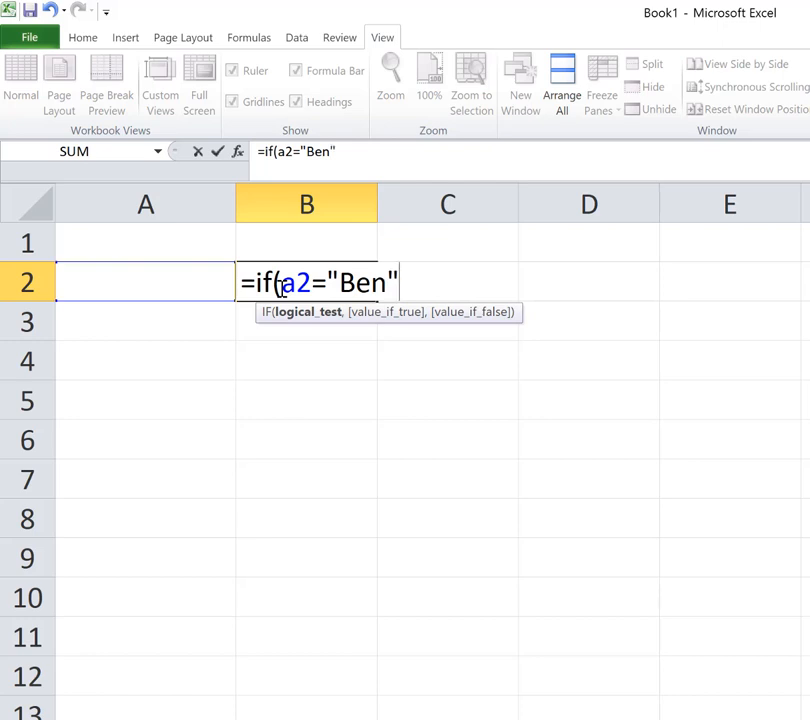
type(",")
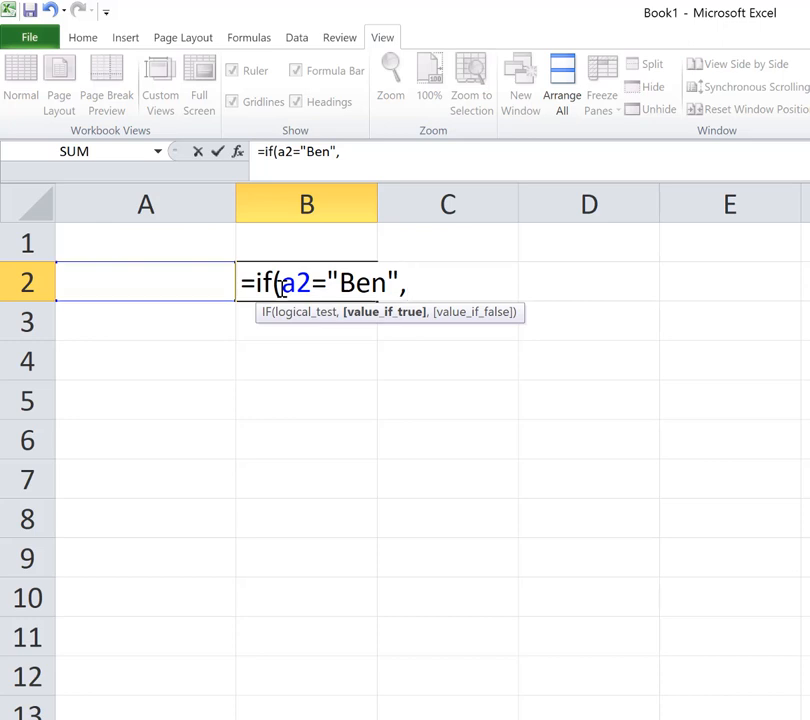
type("\"Good mornin")
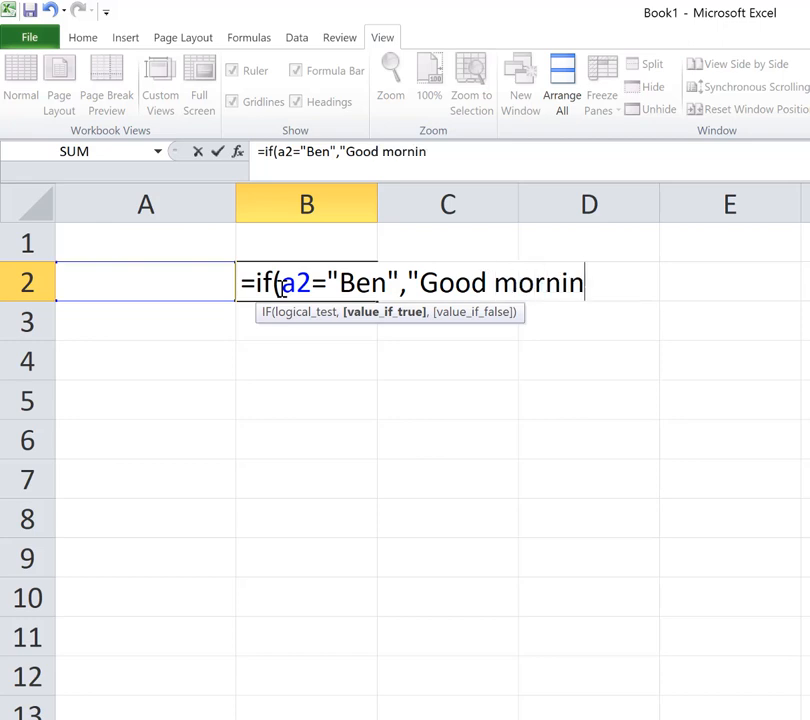
type("g, Ben\"")
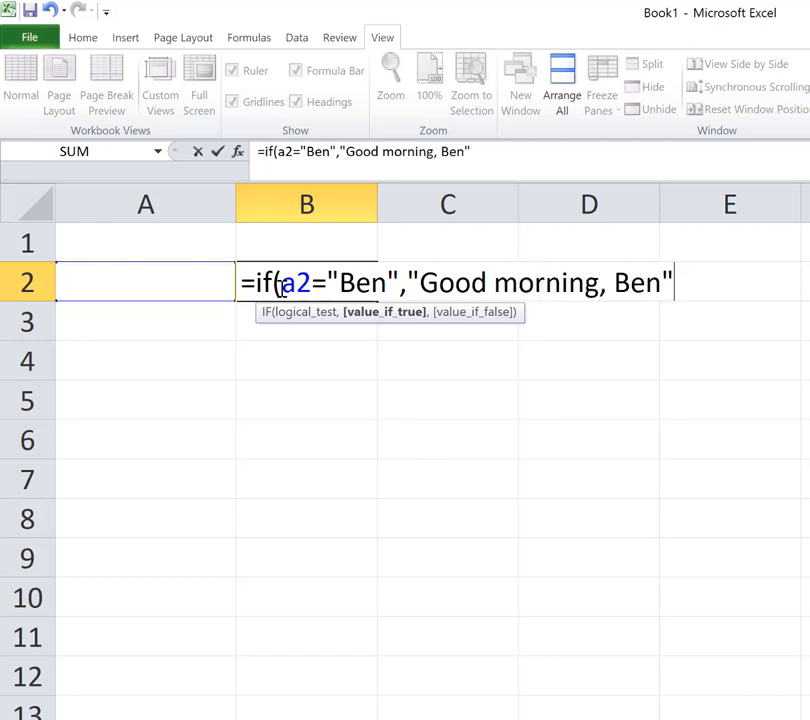
type(",")
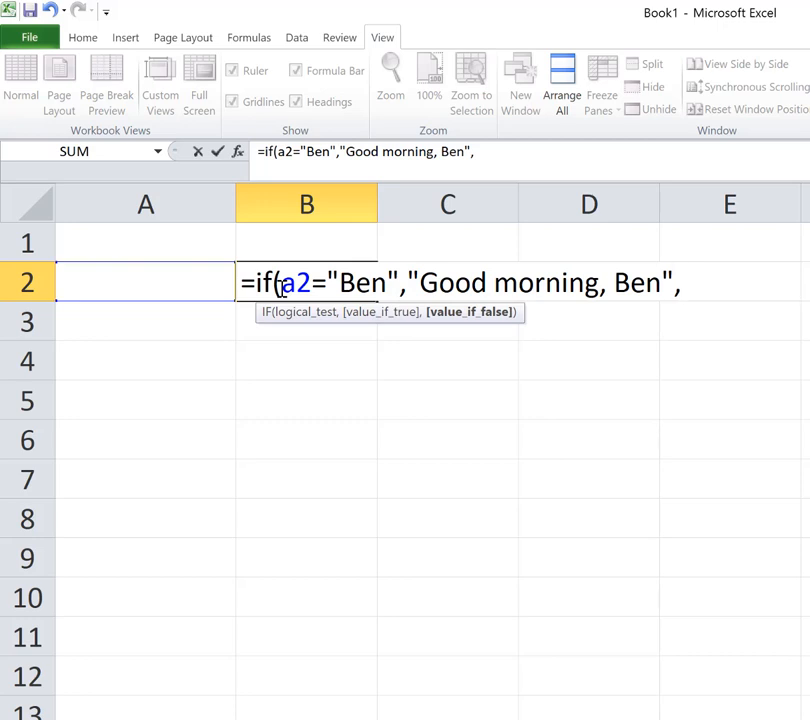
type("\"I")
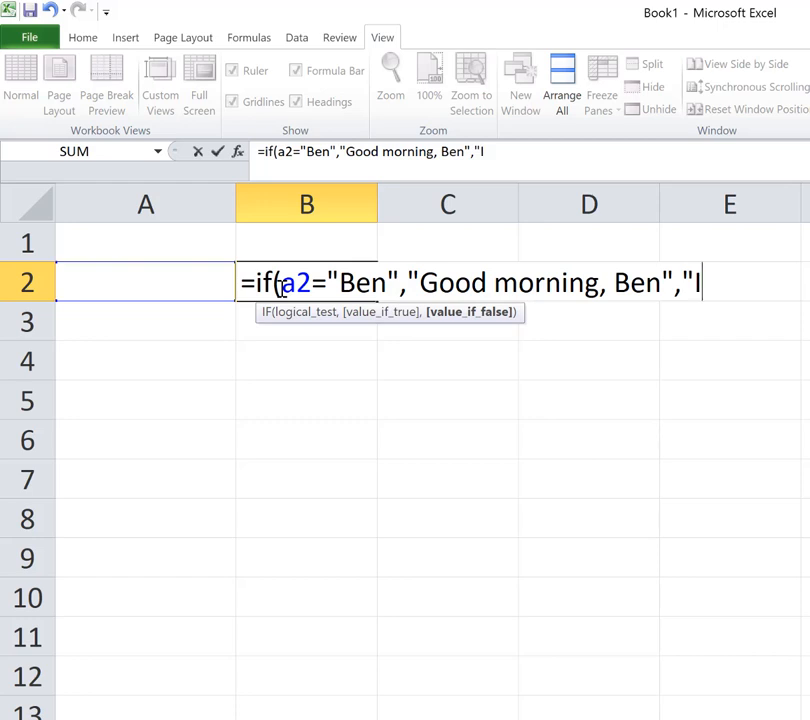
type("don't know")
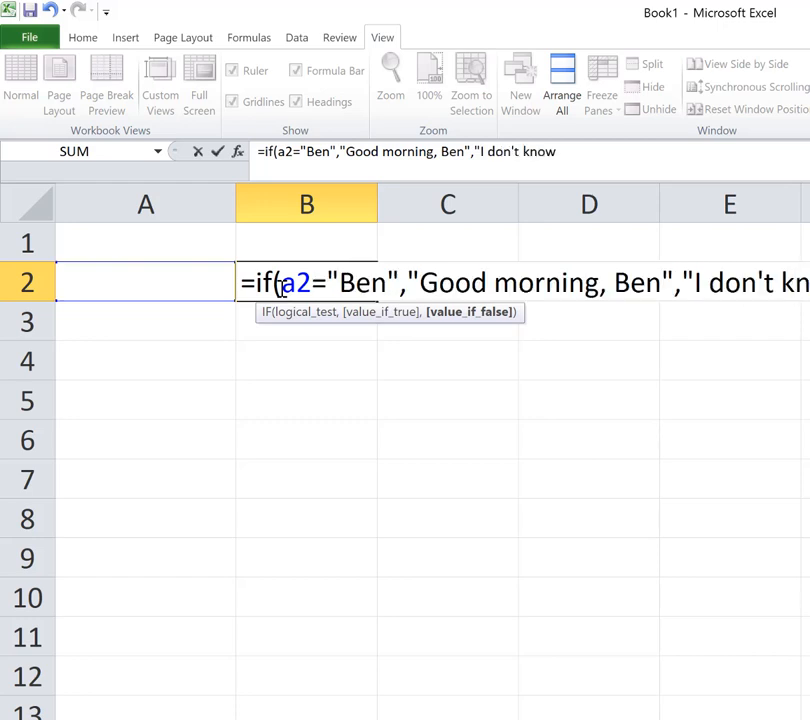
type("you\")")
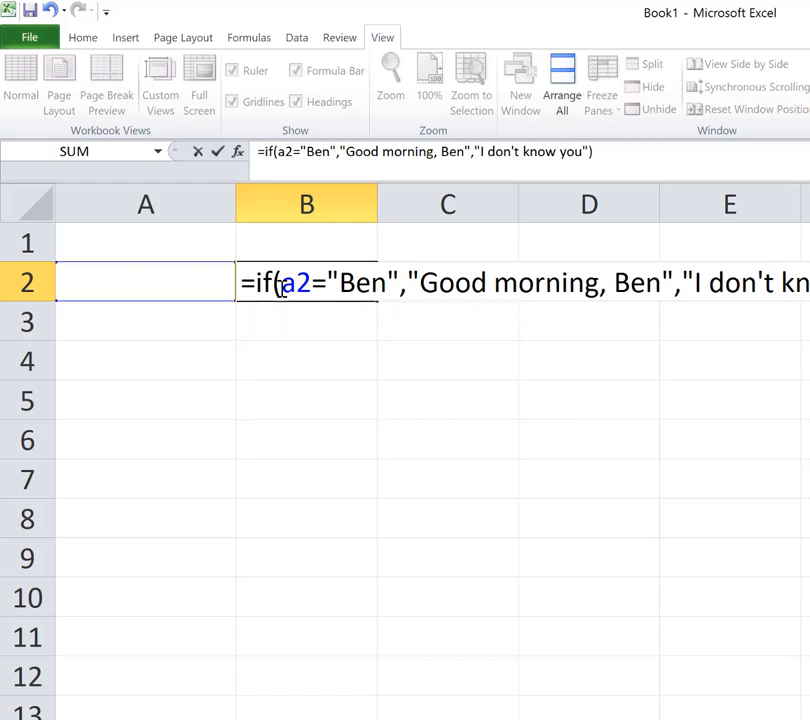
Commit the B2 formula and put Ben in A2 so B2 shows Good morning, Ben; move to B3.
key("Return")
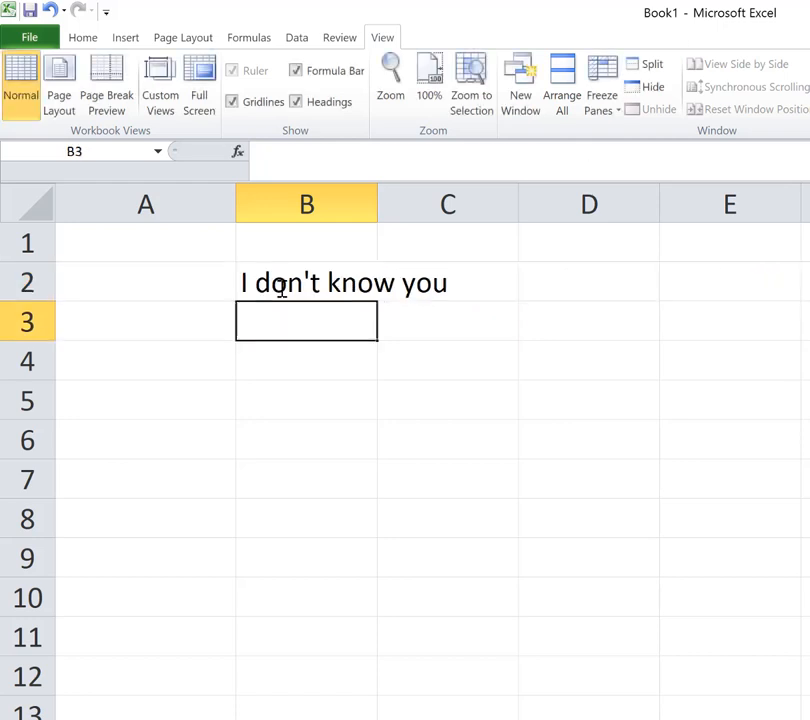
mouse_move(200, 292)
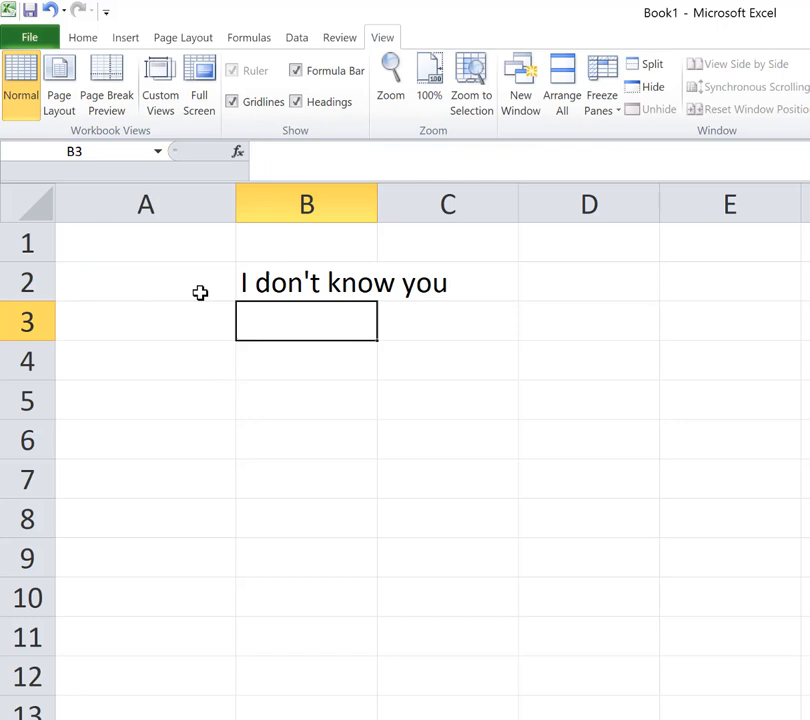
type("Ben")
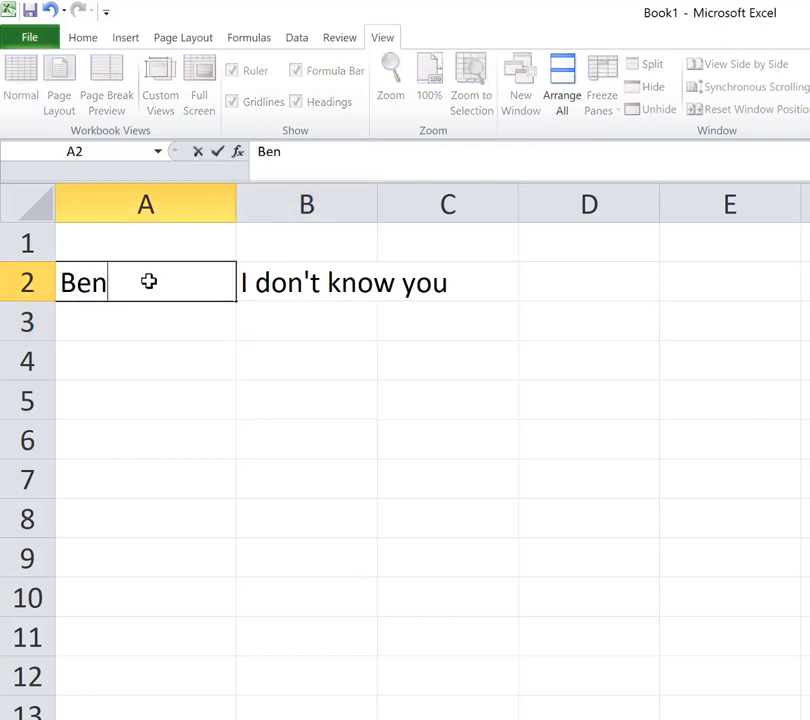
key("Return")
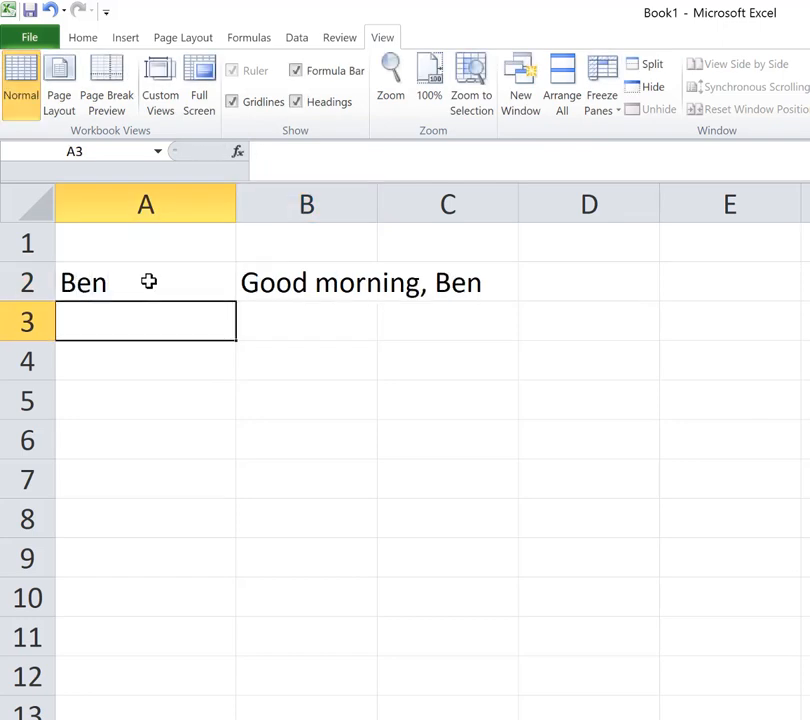
left_click(306, 320)
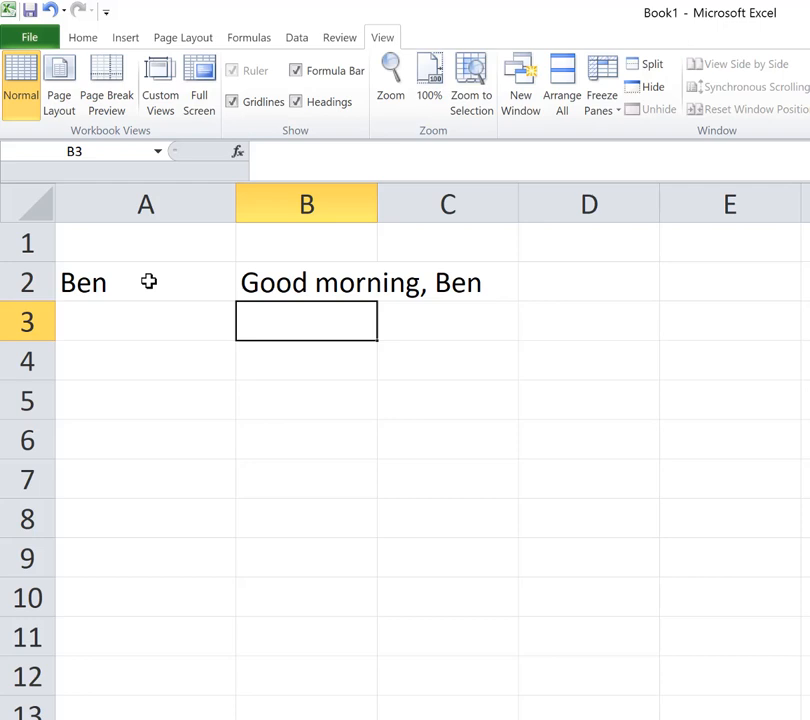
Enter =if(A3>17,"You are an adult","You are not an adult, yet") in B3.
type("=")
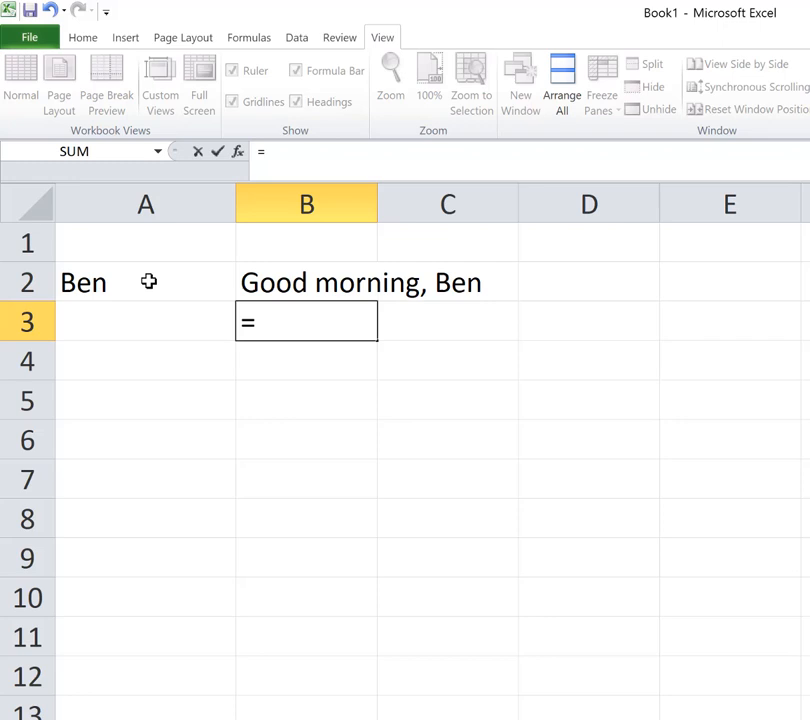
type("if(A3=")
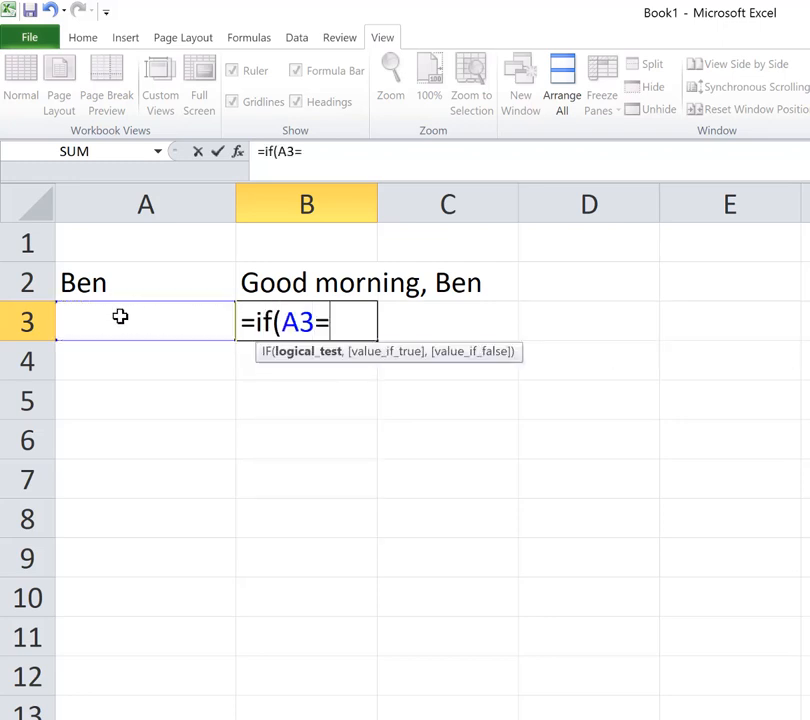
key("Backspace")
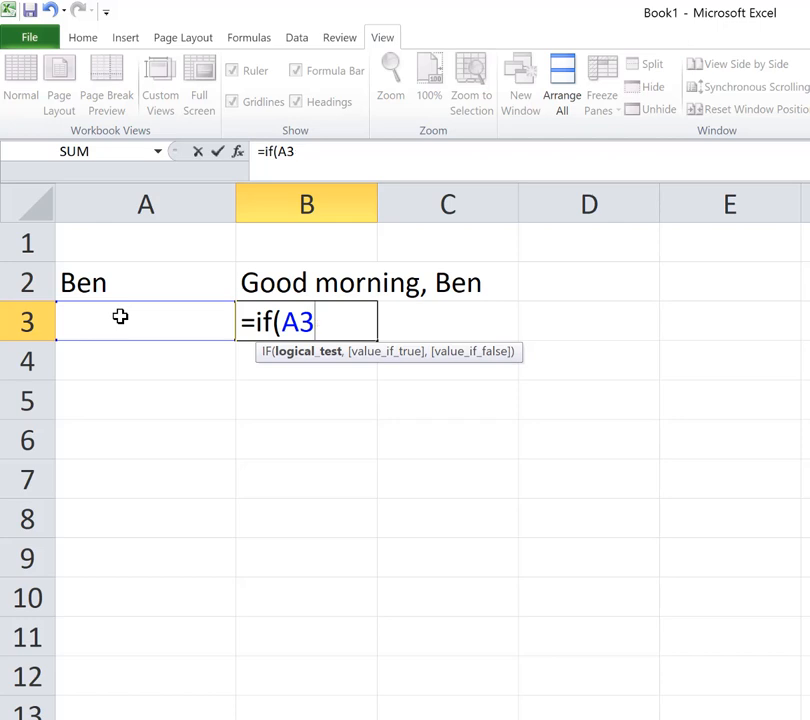
type(">")
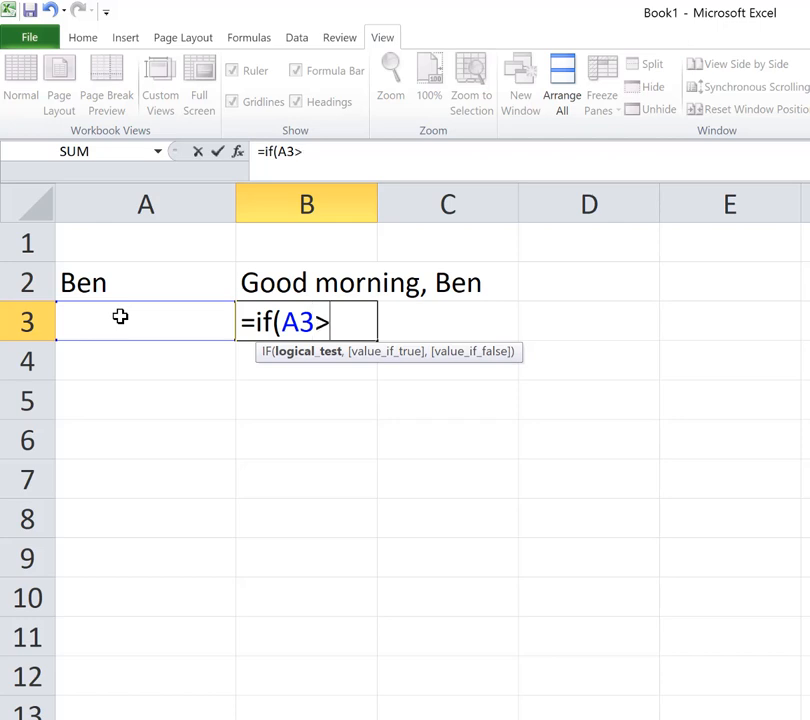
type("17")
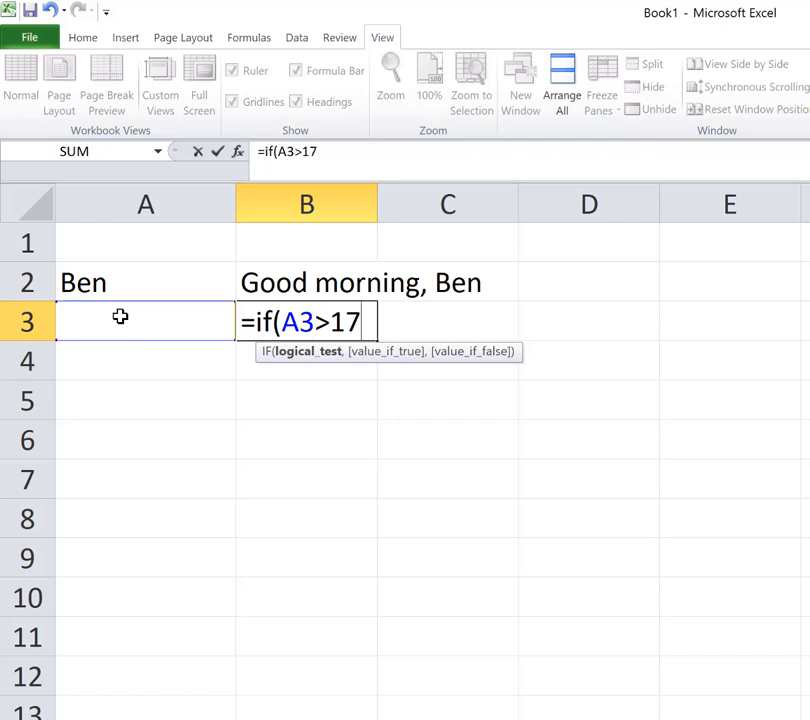
type(",")
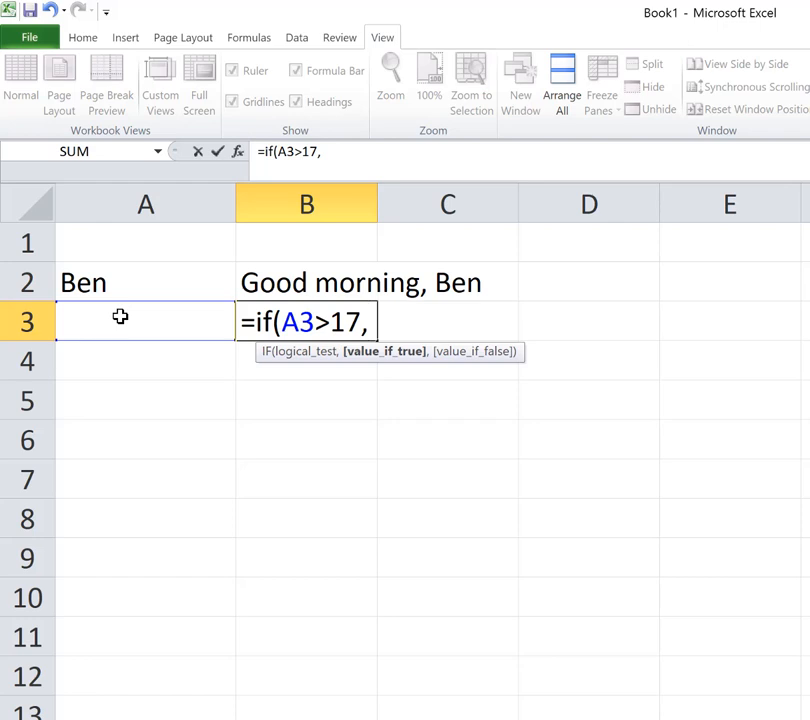
type("\"You")
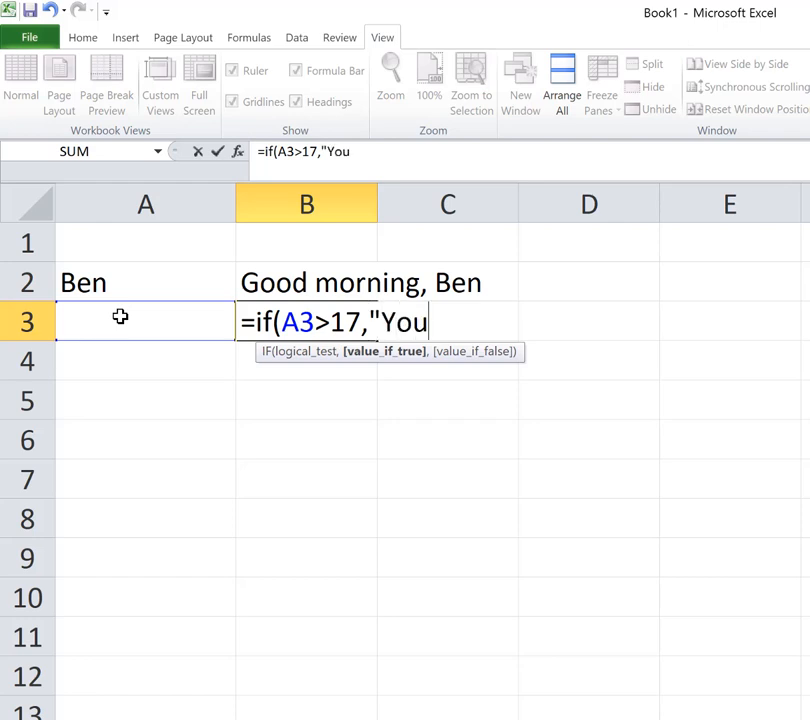
type("'re")
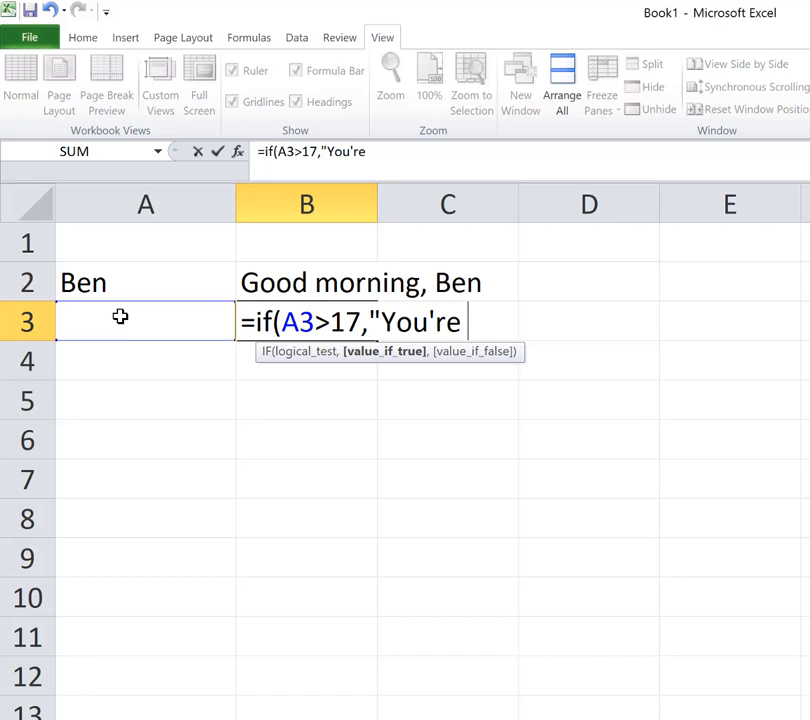
type("are an")
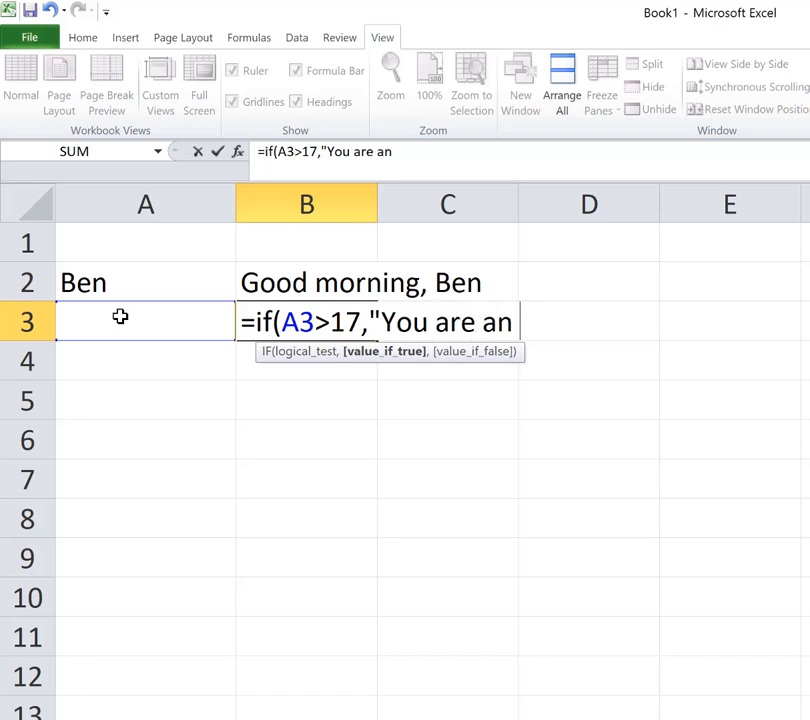
type("adult\"")
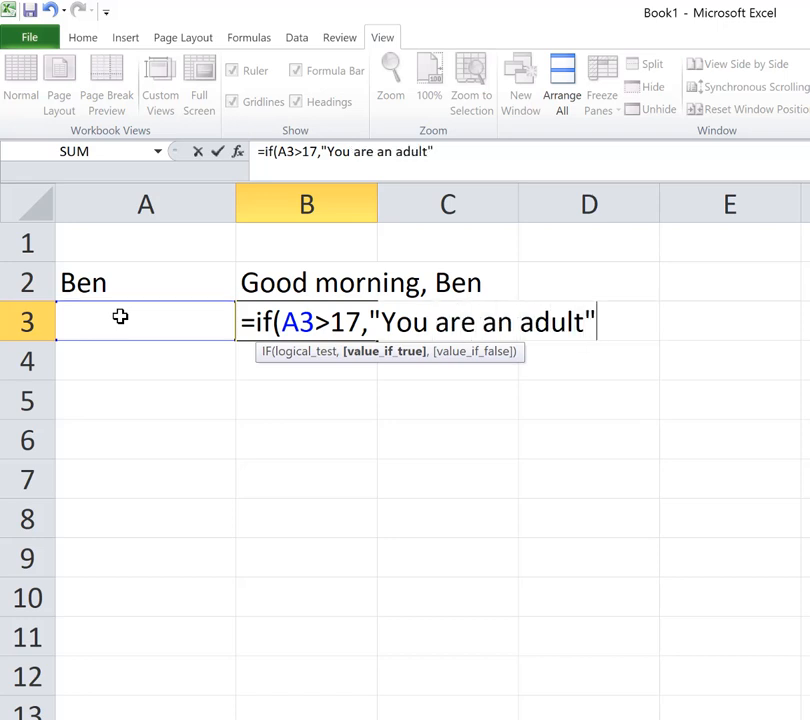
type(",\"You are no")
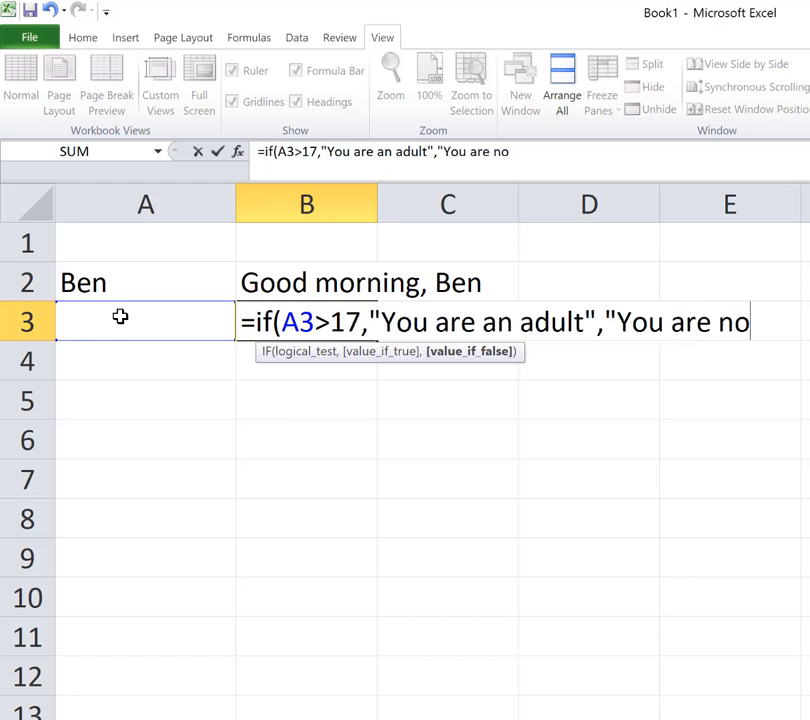
type("t an ad")
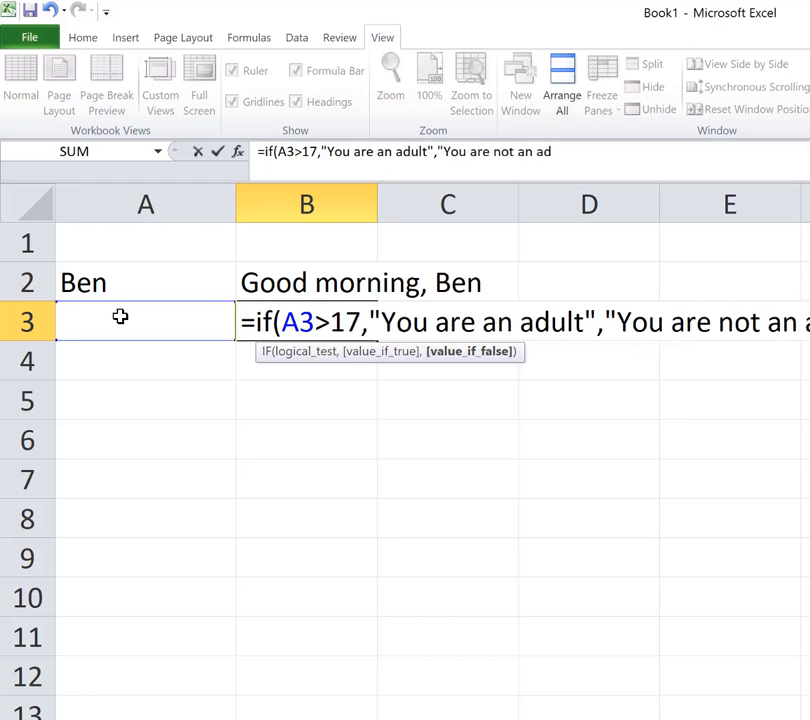
type(", yet")
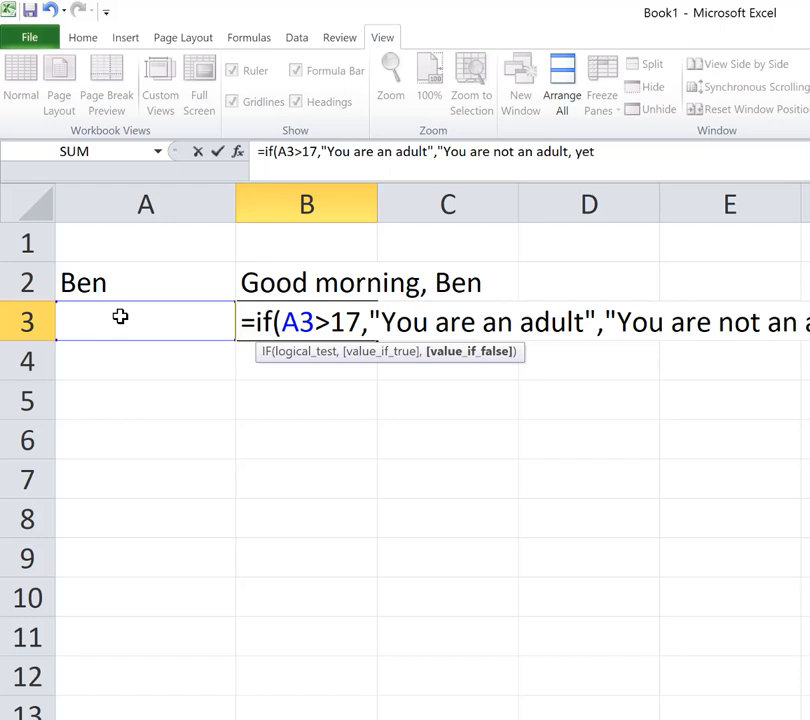
type("\")")
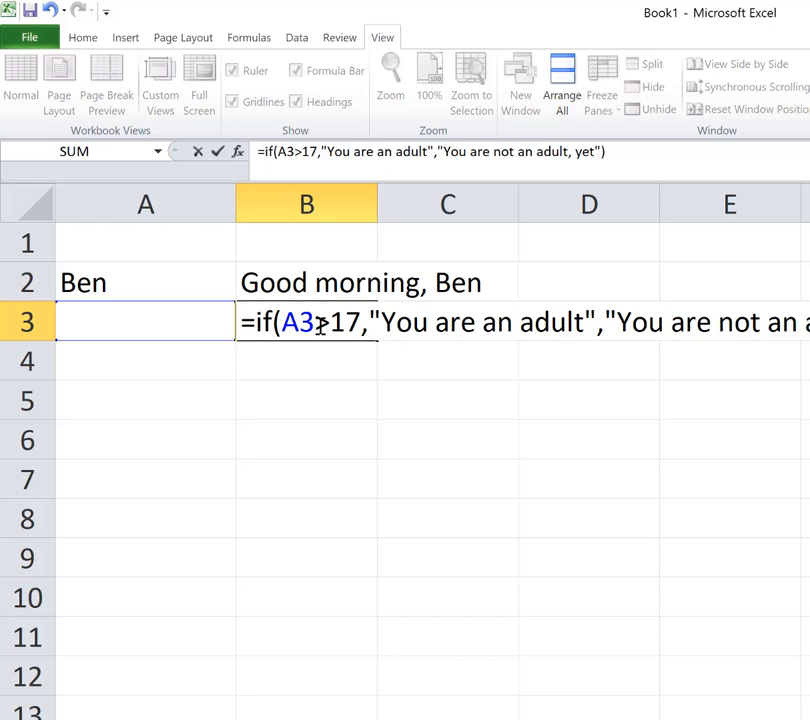
Commit the B3 formula and give A3 the age 23 so B3 reads You are an adult.
key("Return")
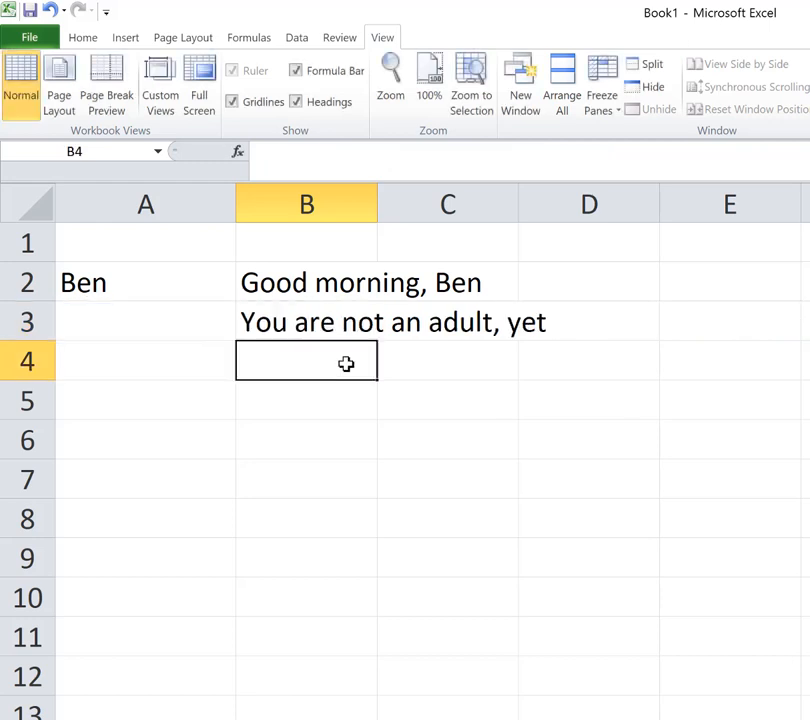
mouse_move(206, 316)
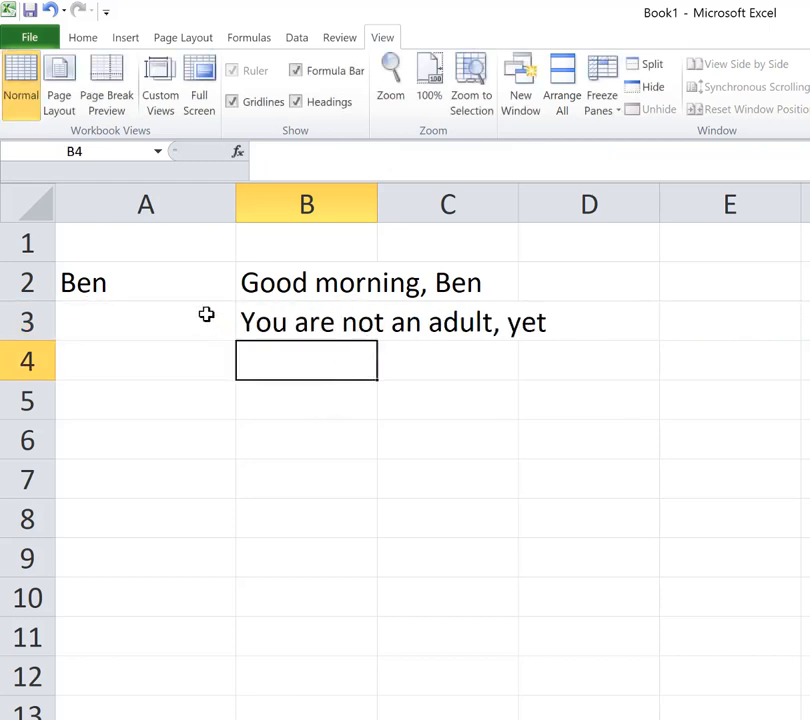
left_click(144, 320)
type("2")
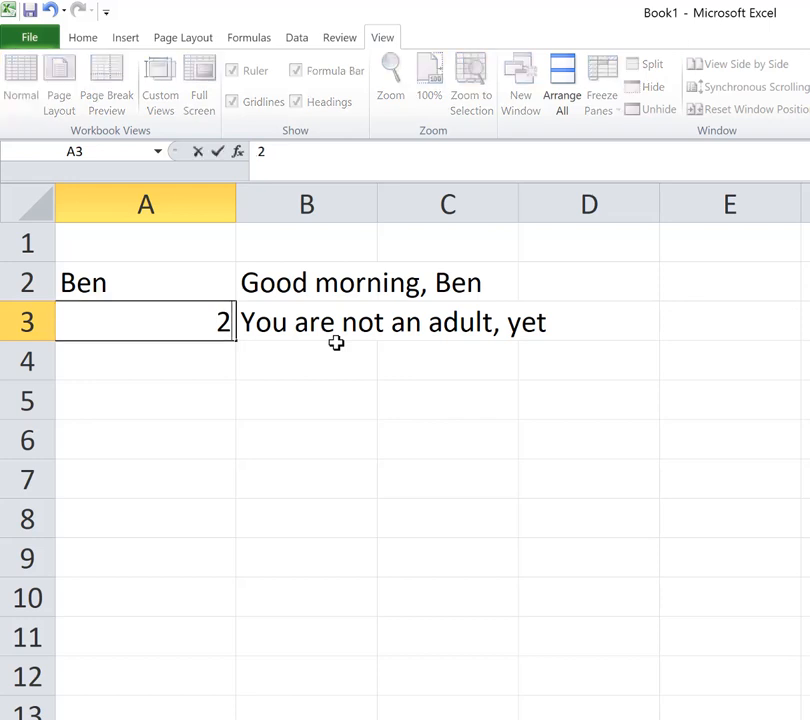
type("3")
key("Return")
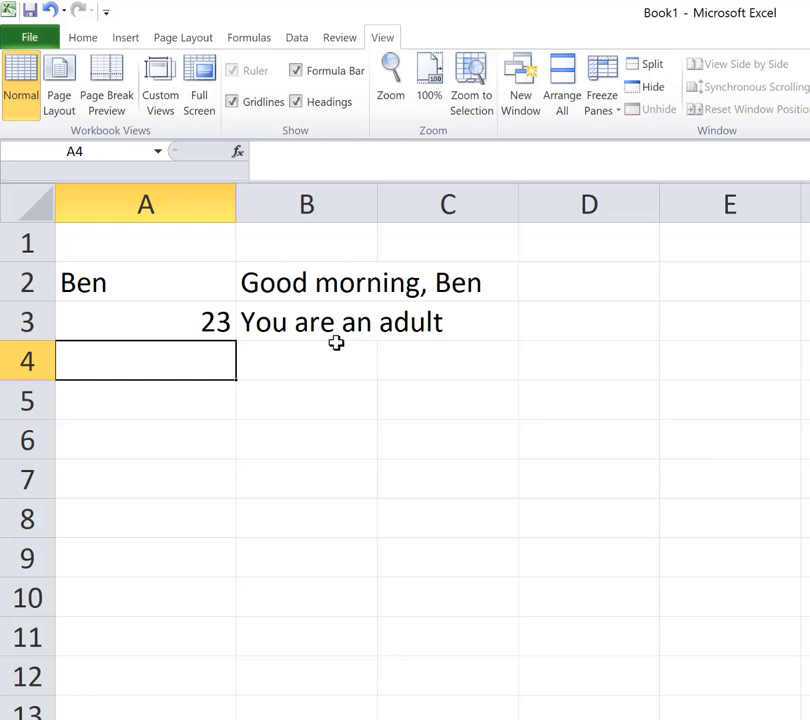
mouse_move(296, 456)
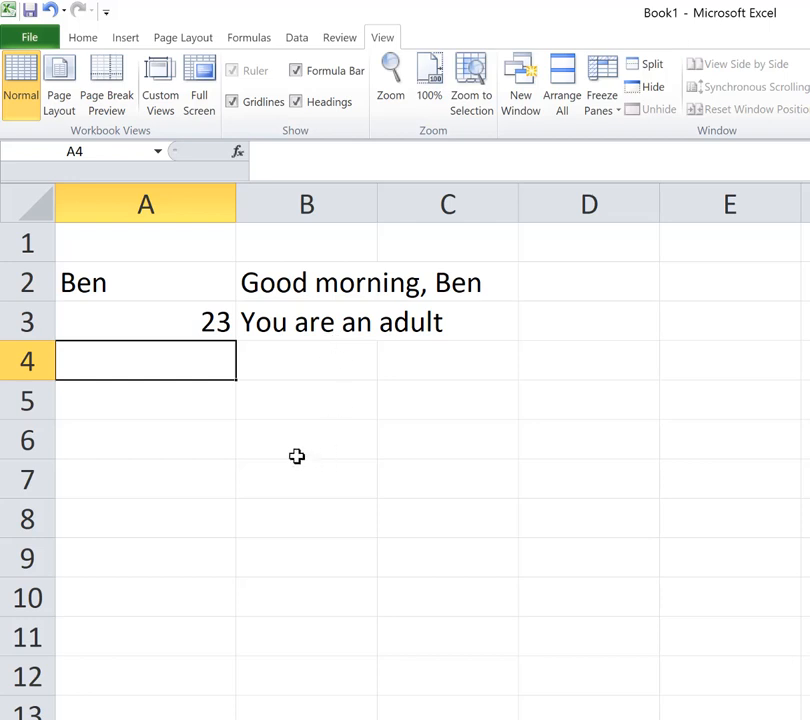
mouse_move(276, 424)
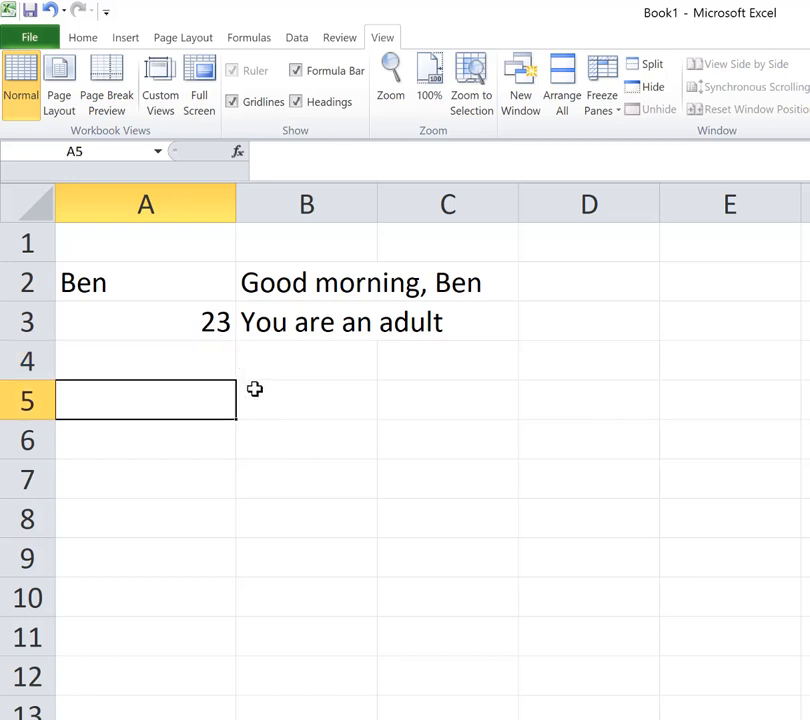
mouse_move(260, 400)
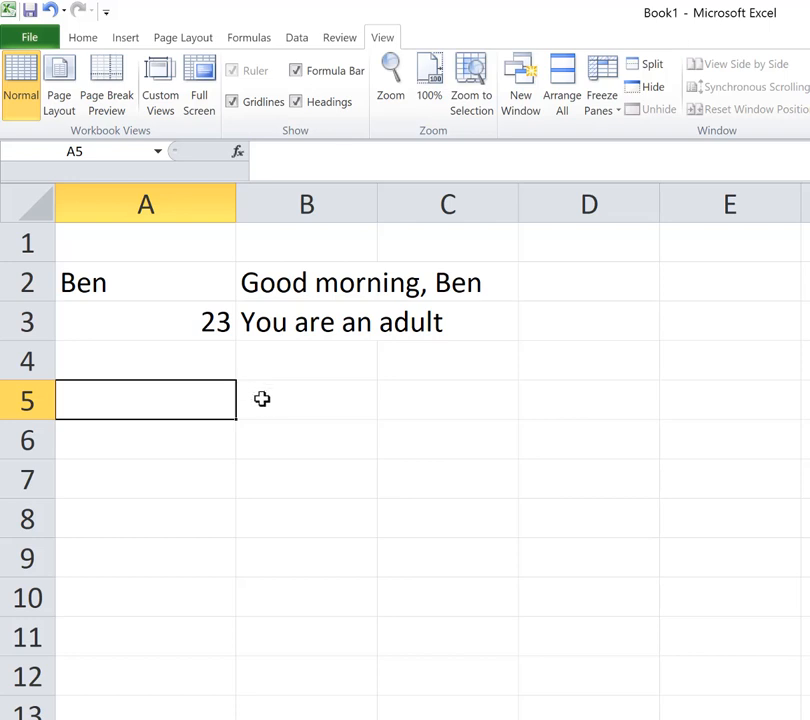
Start B5's formula with =IF(A5>17,"You are an adult", as the outer test.
type("=")
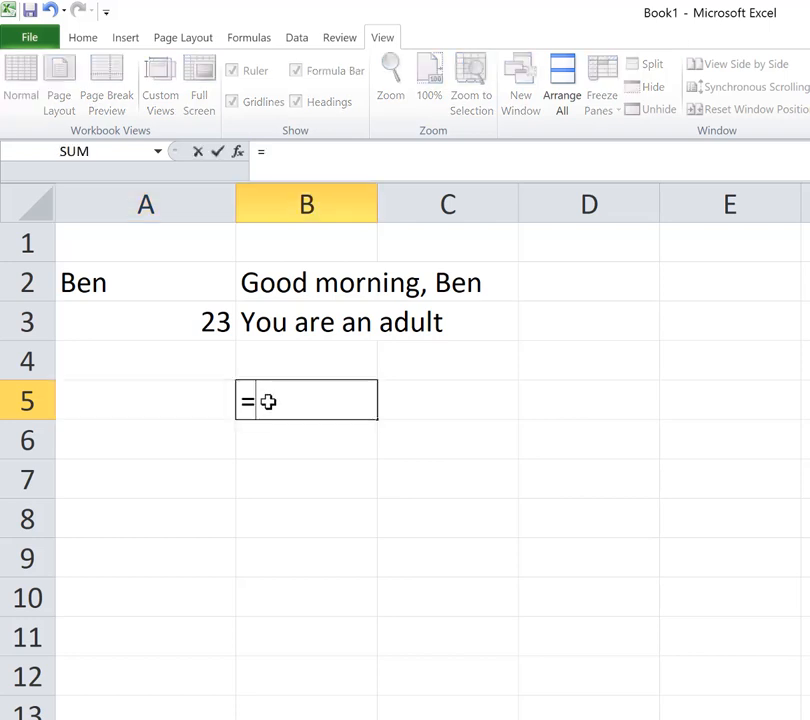
type("if(")
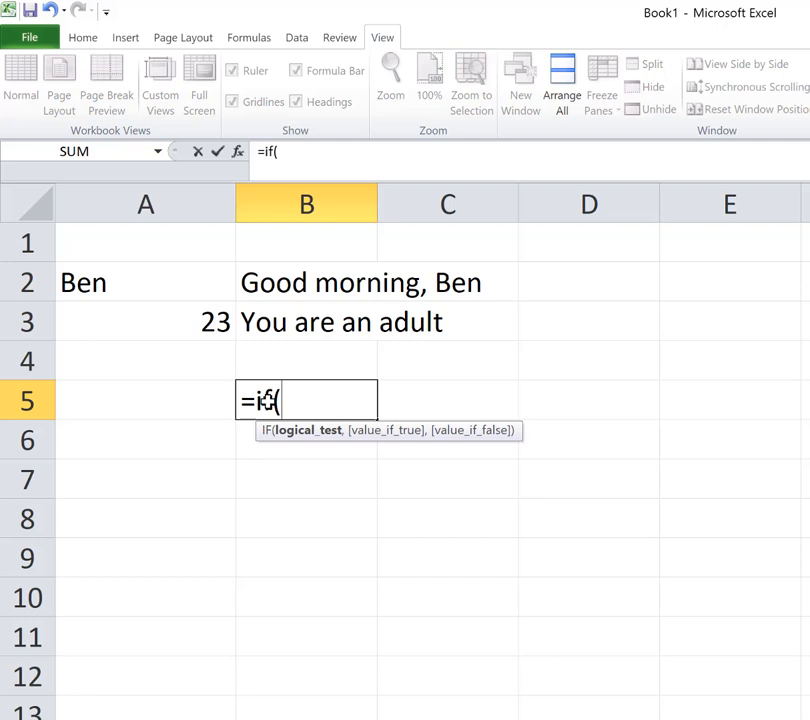
left_click(146, 400)
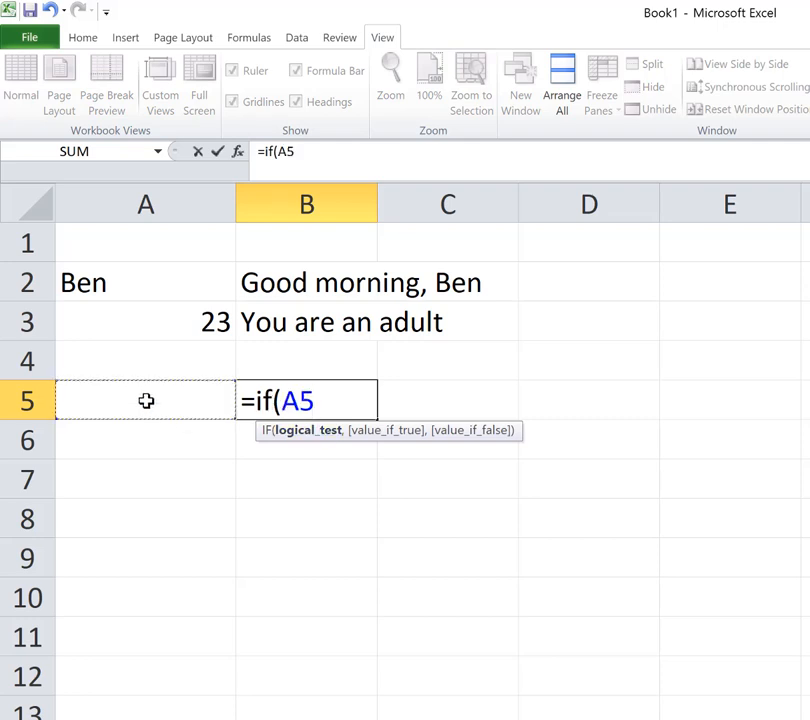
type(">1")
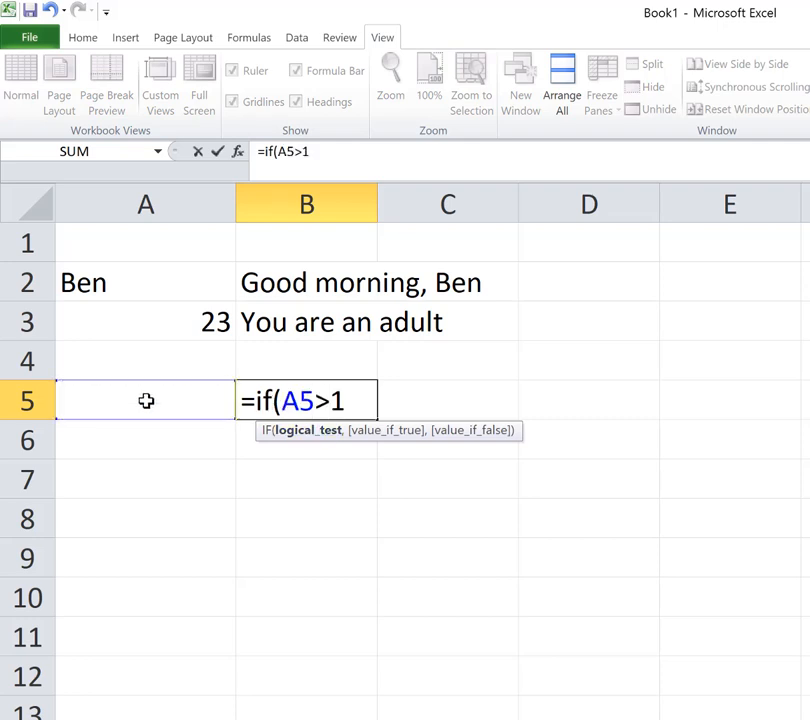
type("7")
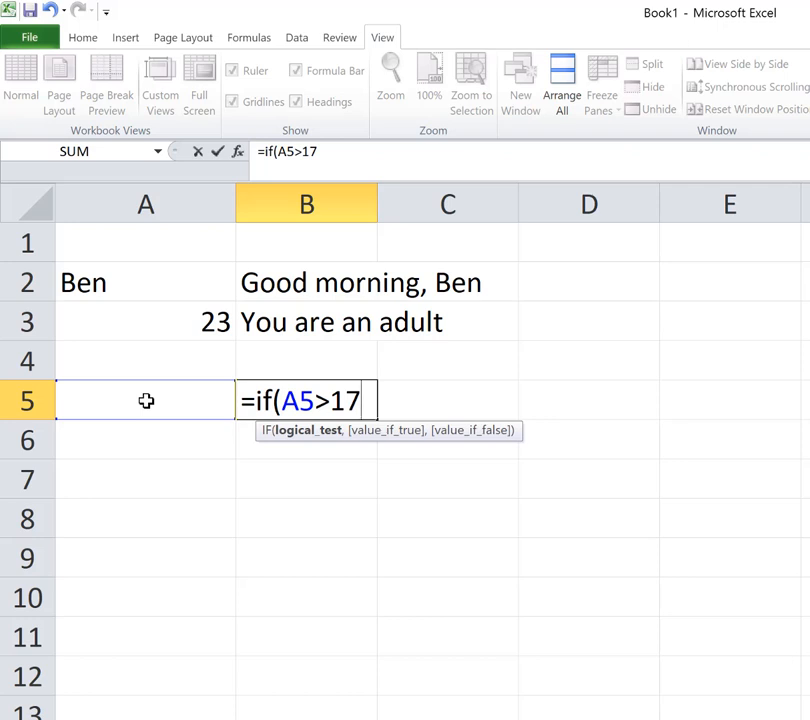
type(",")
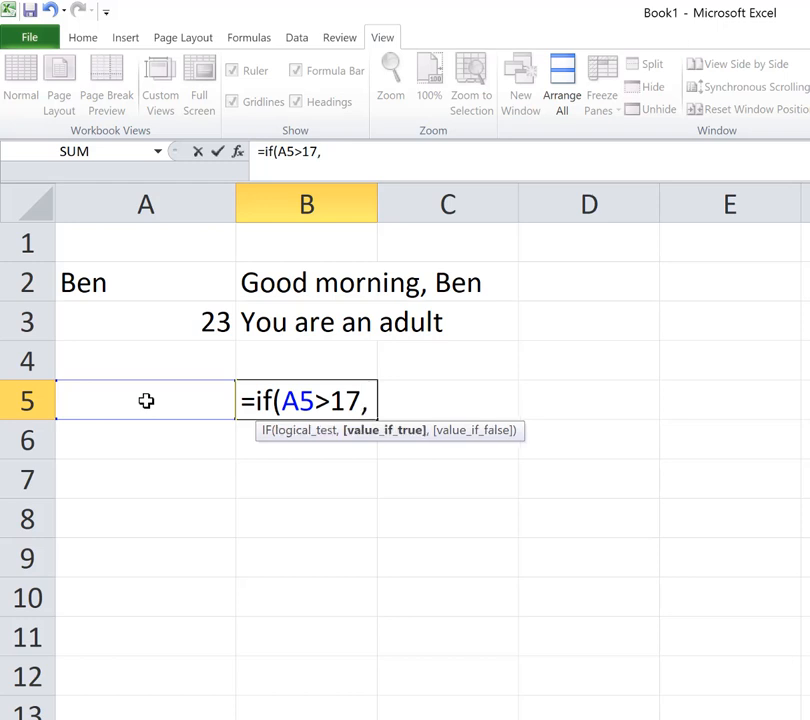
type("\"You")
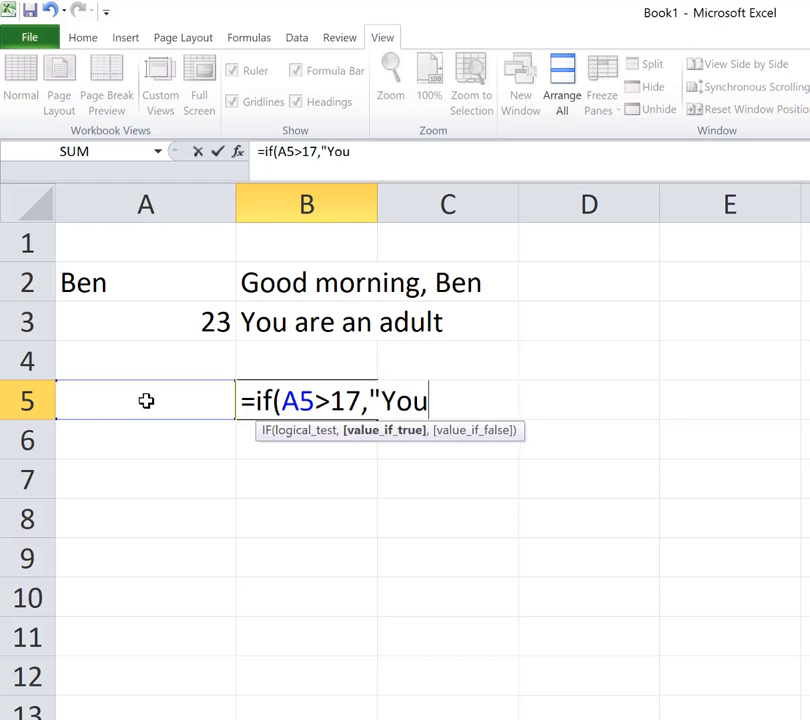
type("are an")
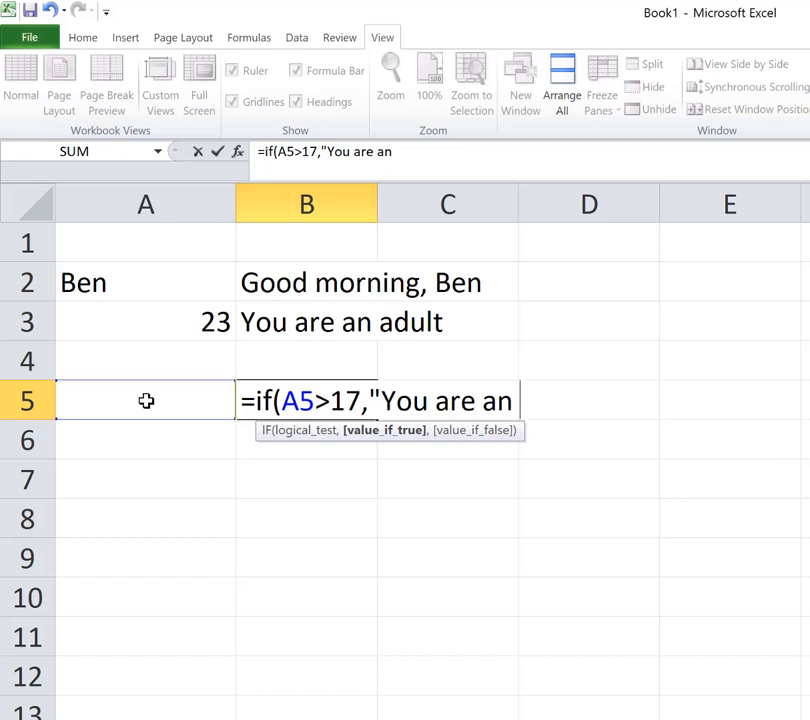
type("adult\"")
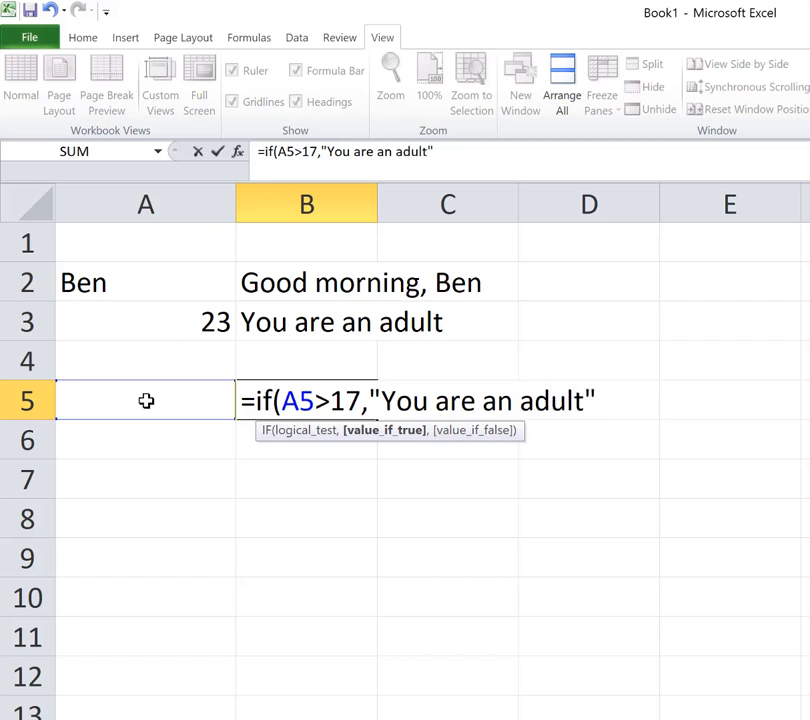
type(",")
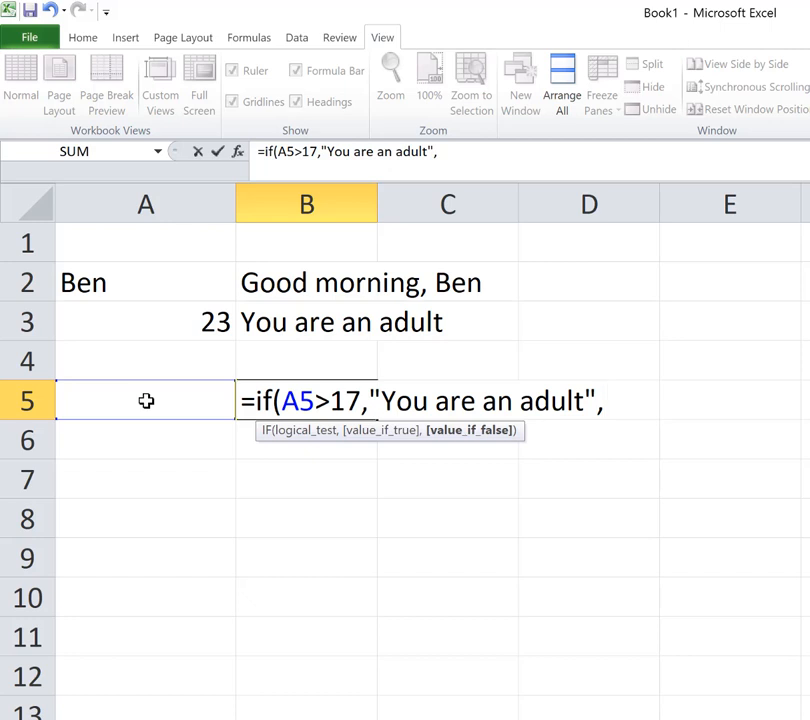
Nest IF(A5<18,"You are a child","Please enter your age") and commit, showing You are a child.
type("if")
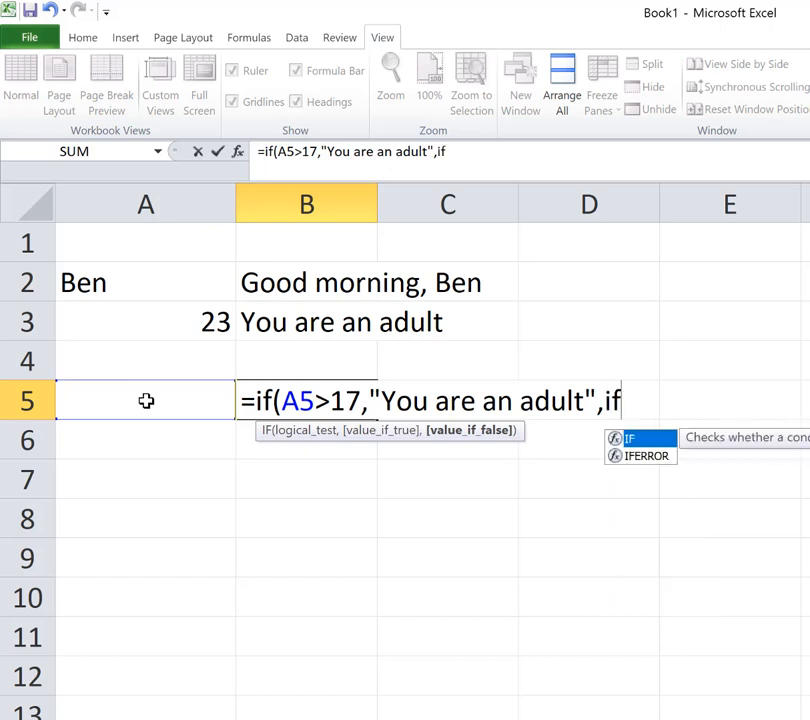
type("(a")
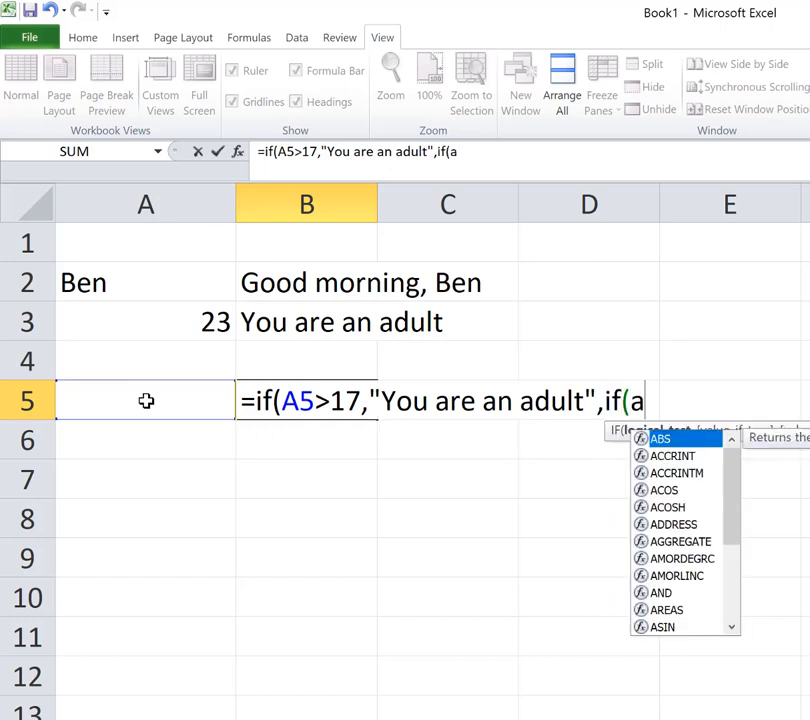
type("5<")
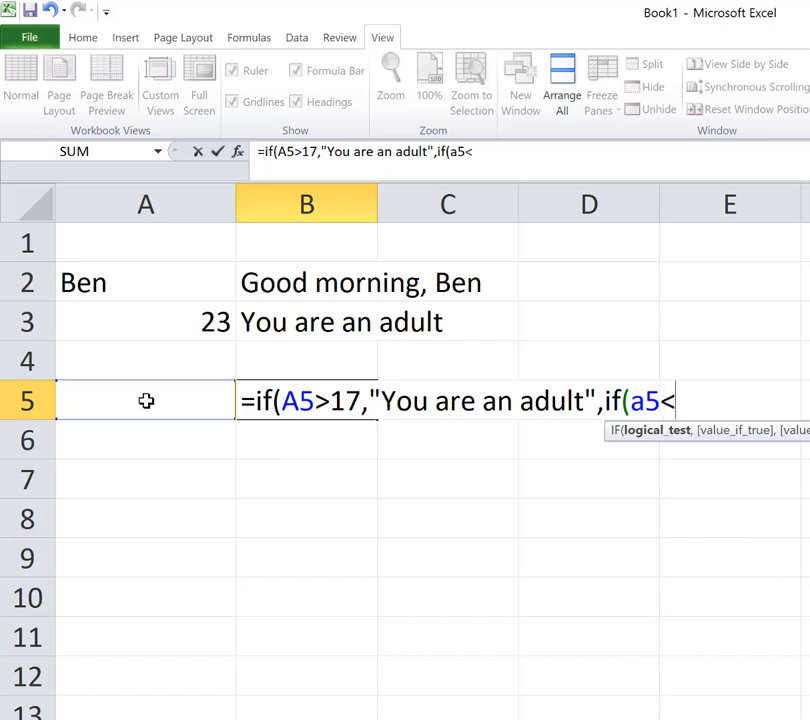
type("18)")
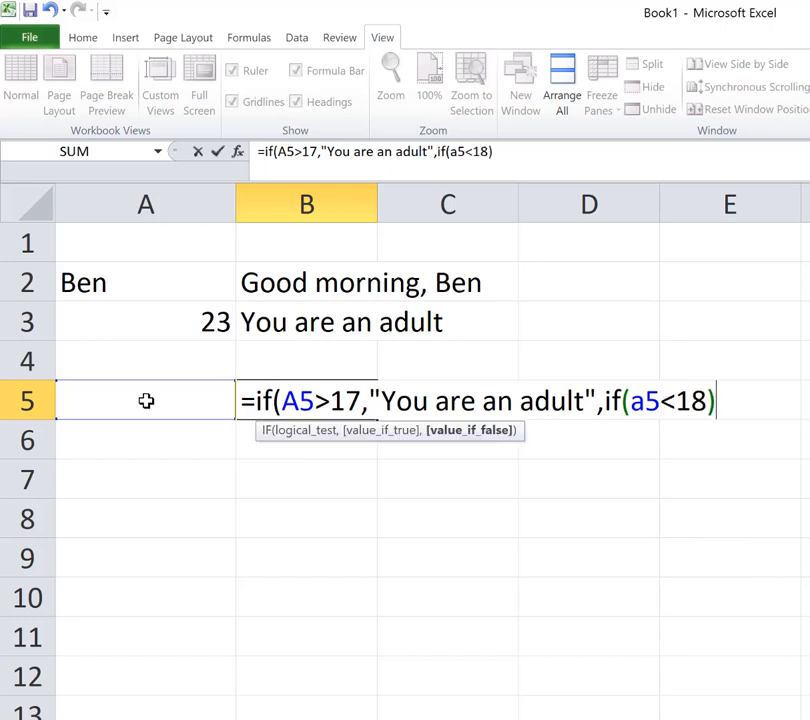
type(",")
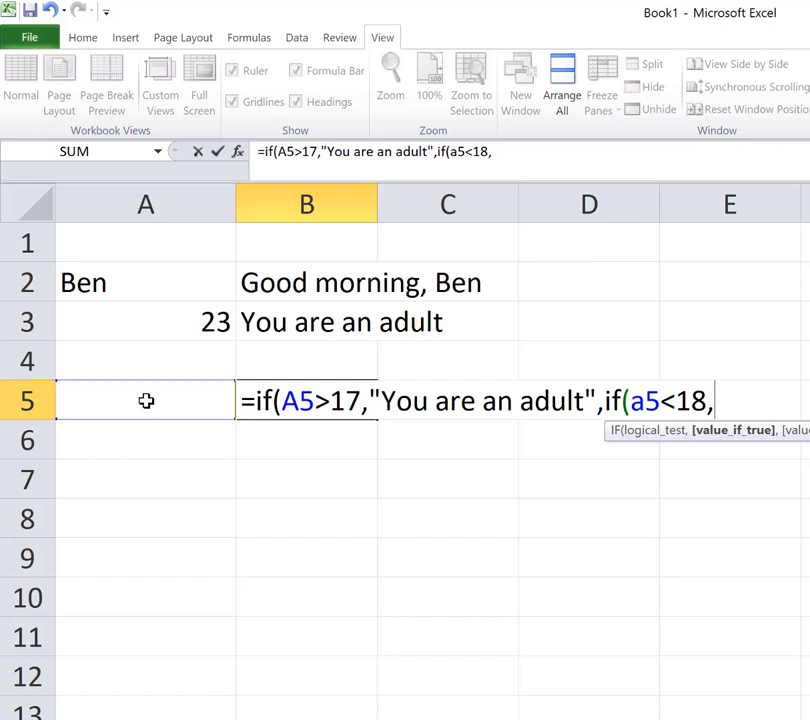
type("\"You a")
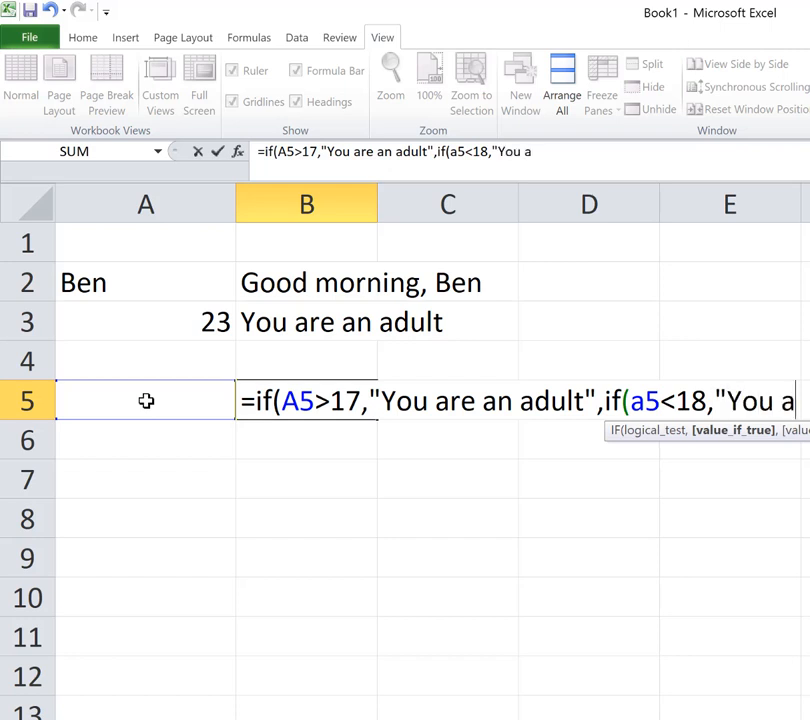
type("re a child\"")
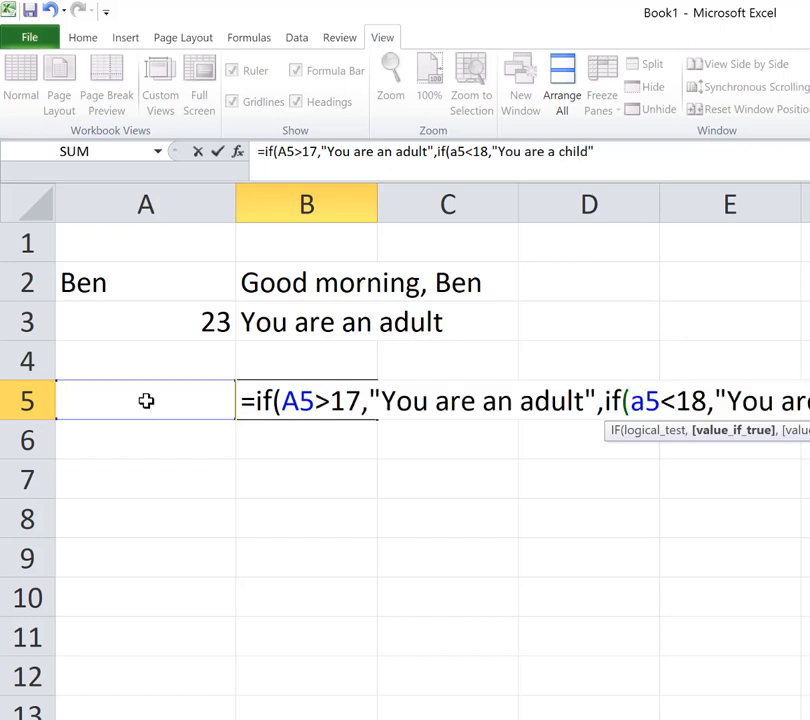
type(",\"P")
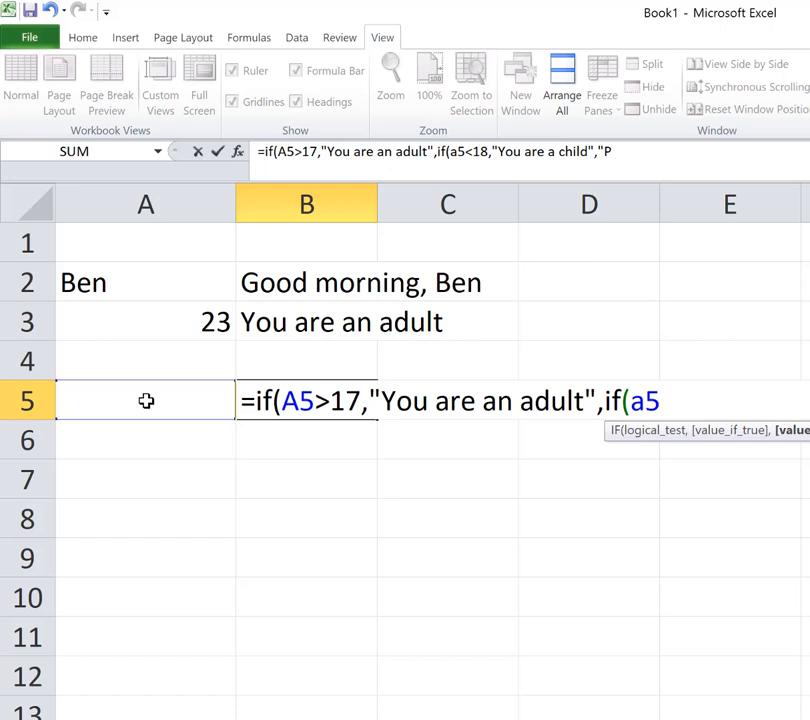
type("lease")
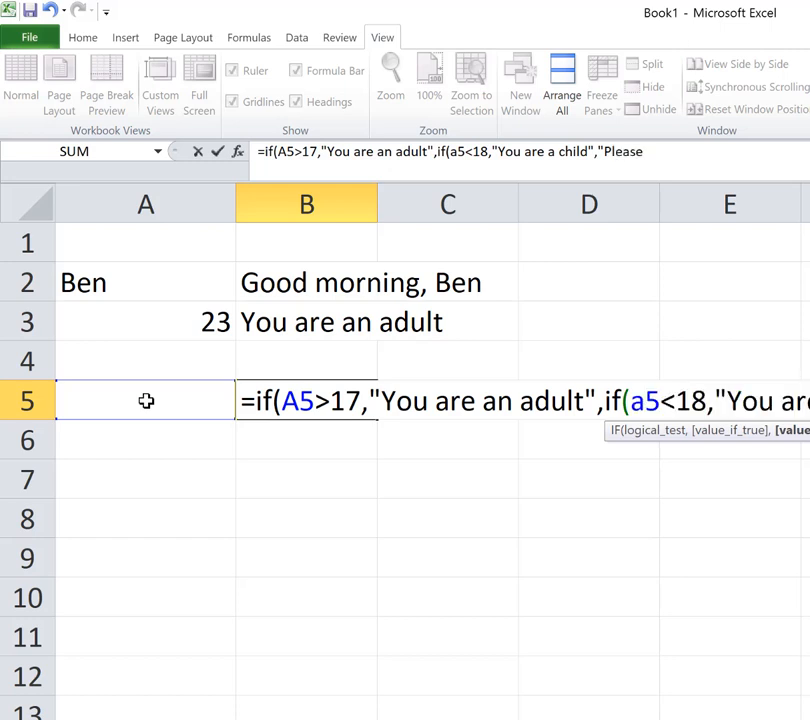
type("enter your age\"))")
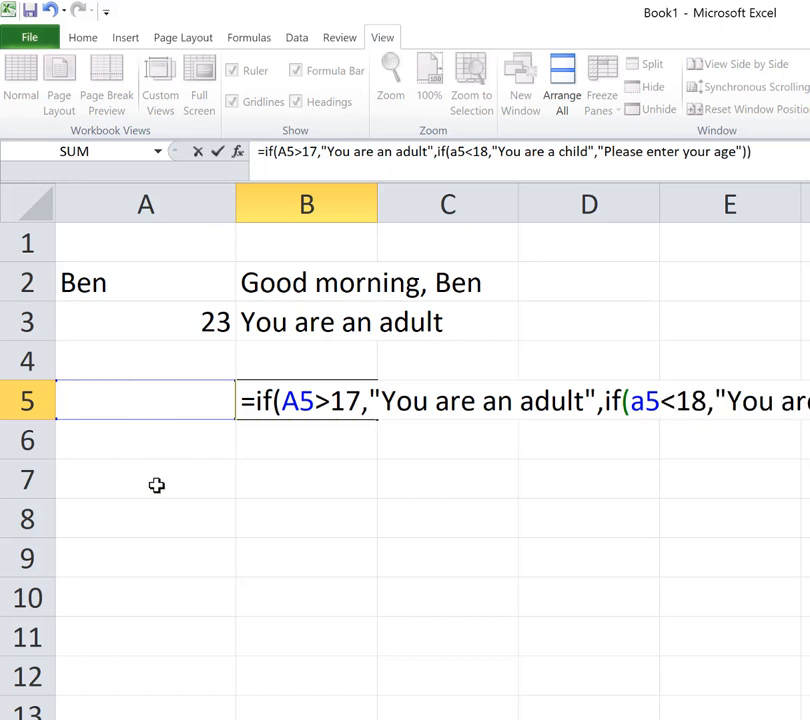
key("Return")
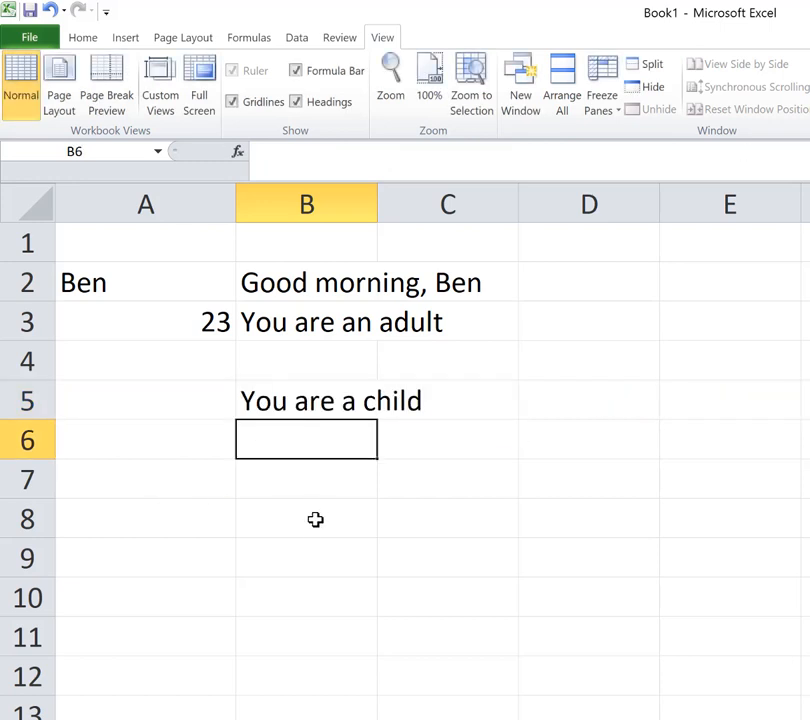
Test with age 3 in A5 giving You are a child, then reopen B5's formula for editing.
left_click(144, 400)
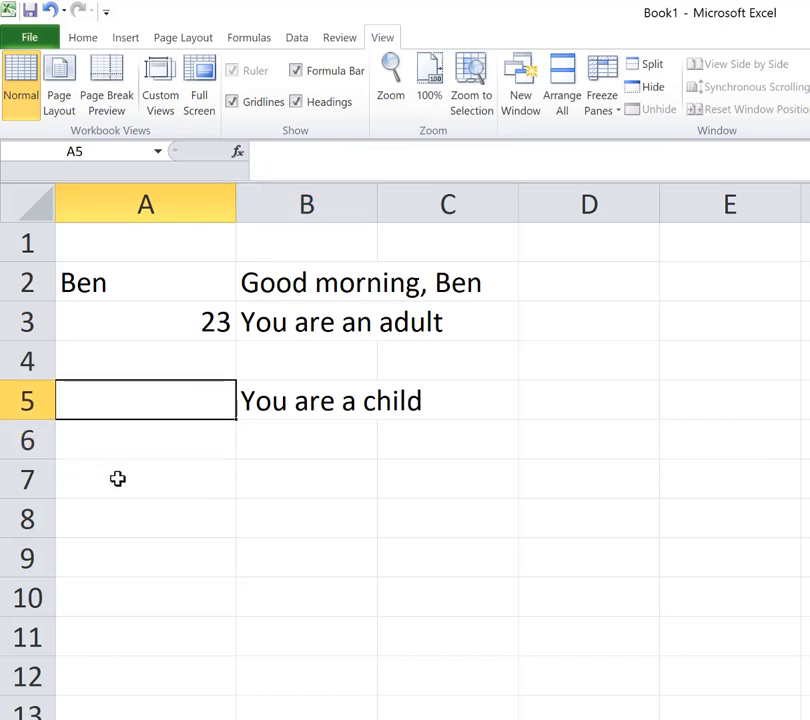
mouse_move(156, 482)
type("3")
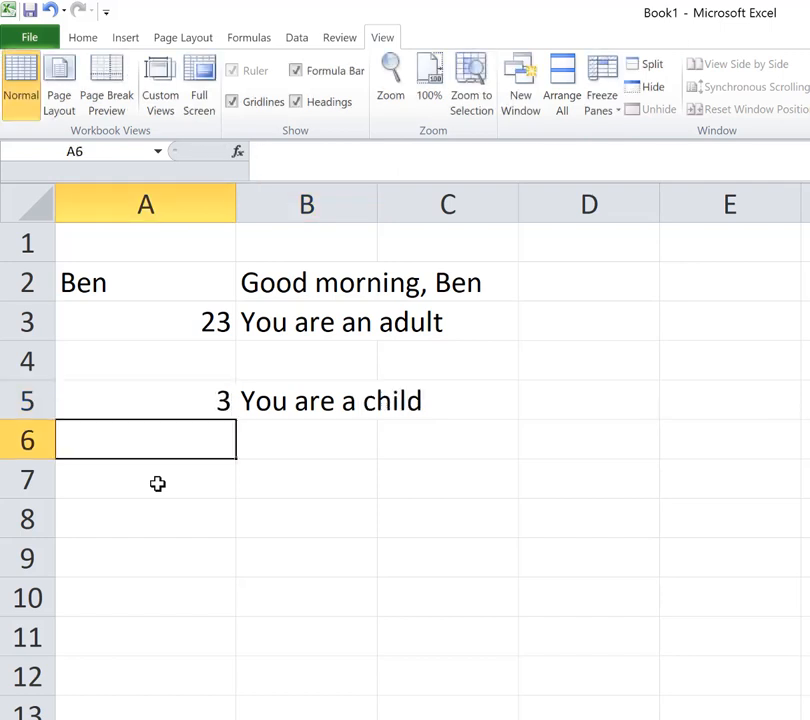
left_click(306, 400)
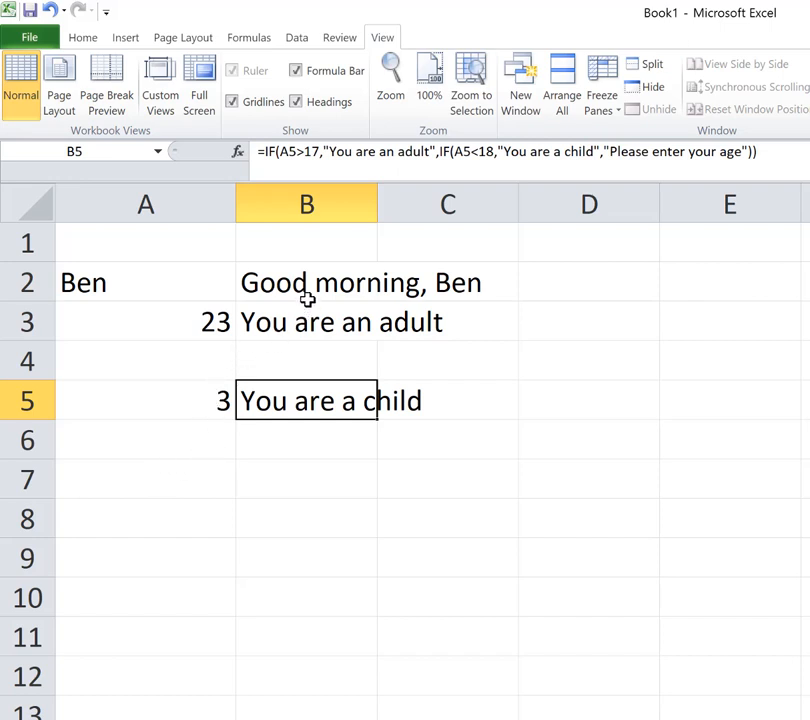
mouse_move(360, 256)
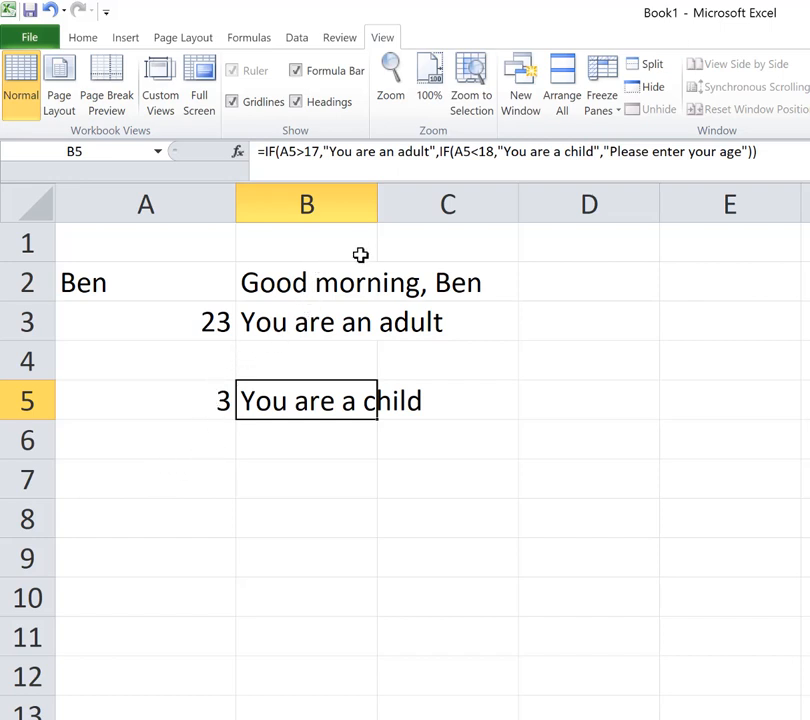
left_click(144, 400)
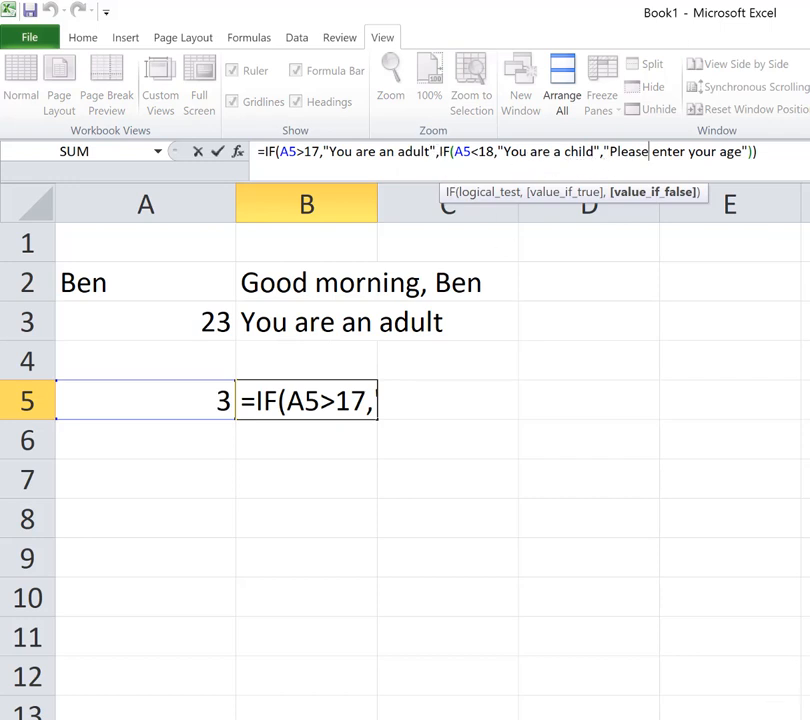
Revise the inner IF to IF(A5="","Please enter your age","You are a child") and commit it.
key("Return")
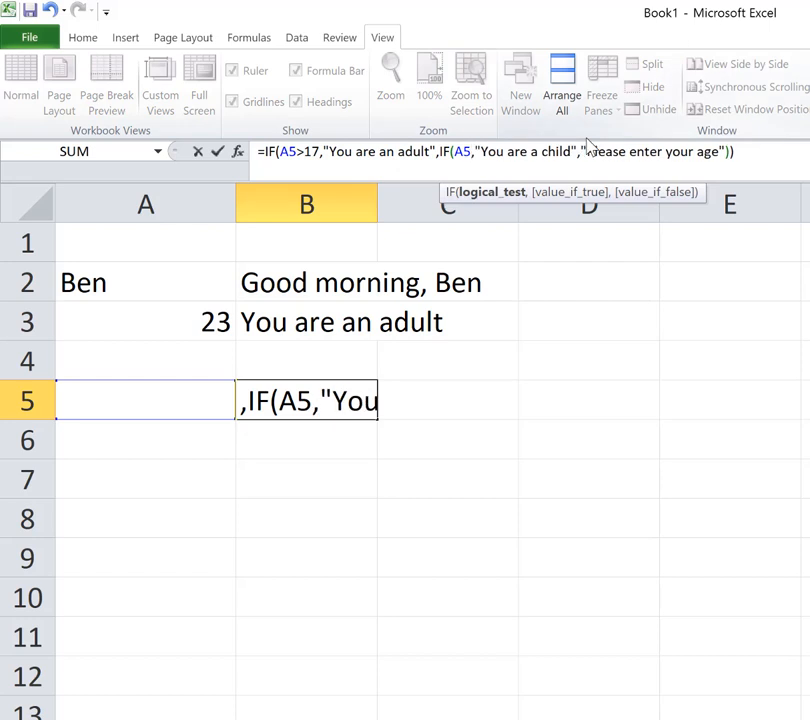
type("=")
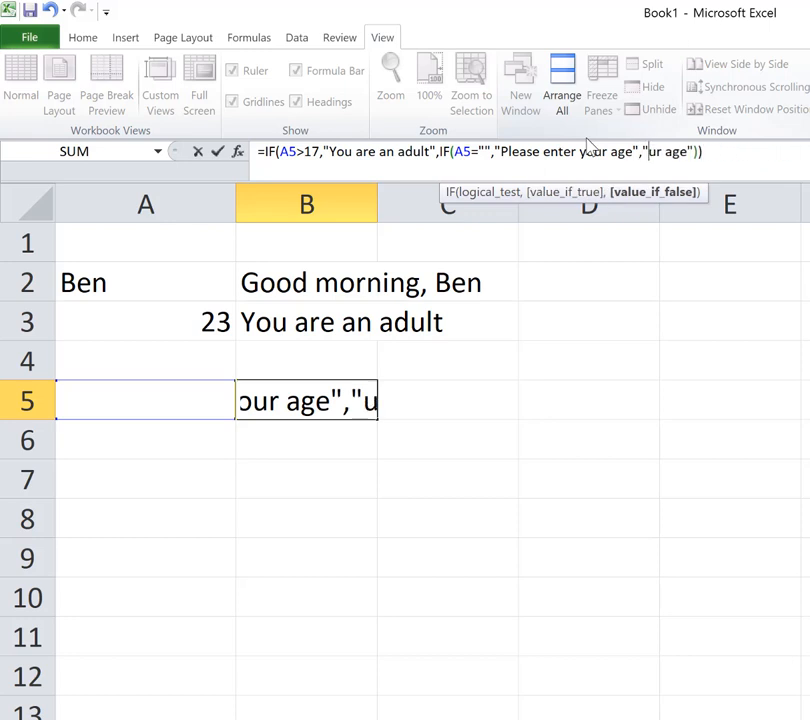
type("Yo")
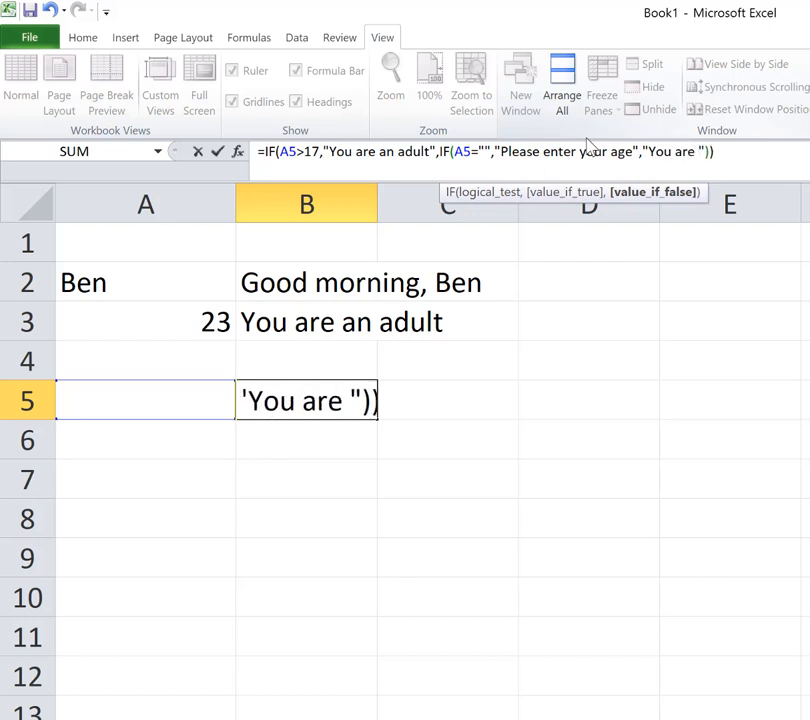
type("a child")
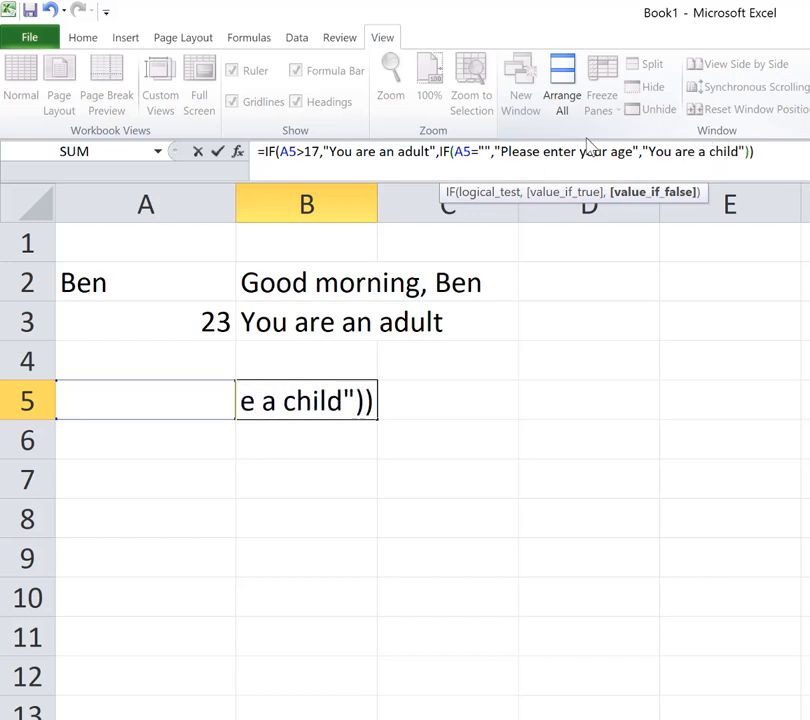
key("Return")
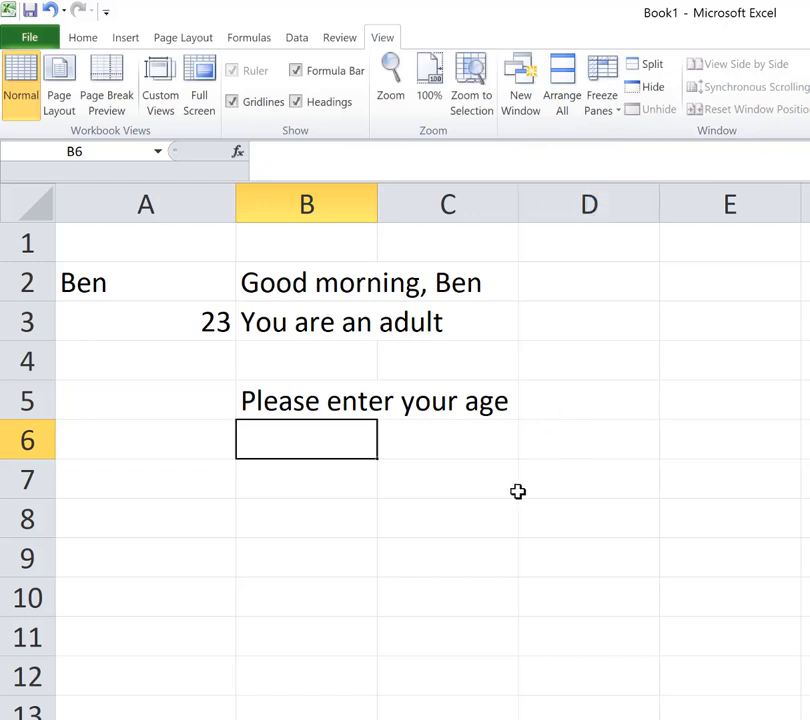
mouse_move(170, 420)
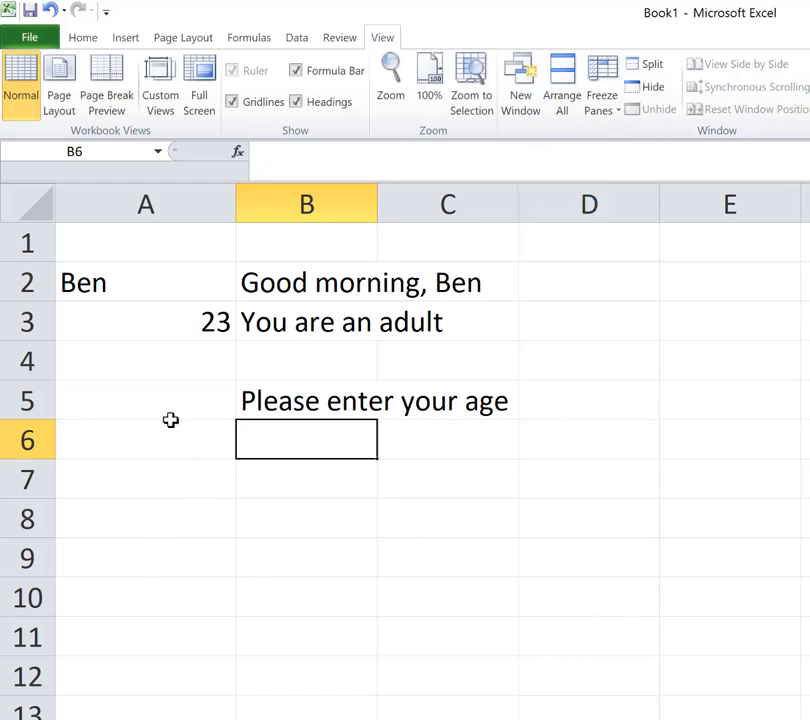
Enter an age of 1 in A5 so B5 reads You are a child.
type("3")
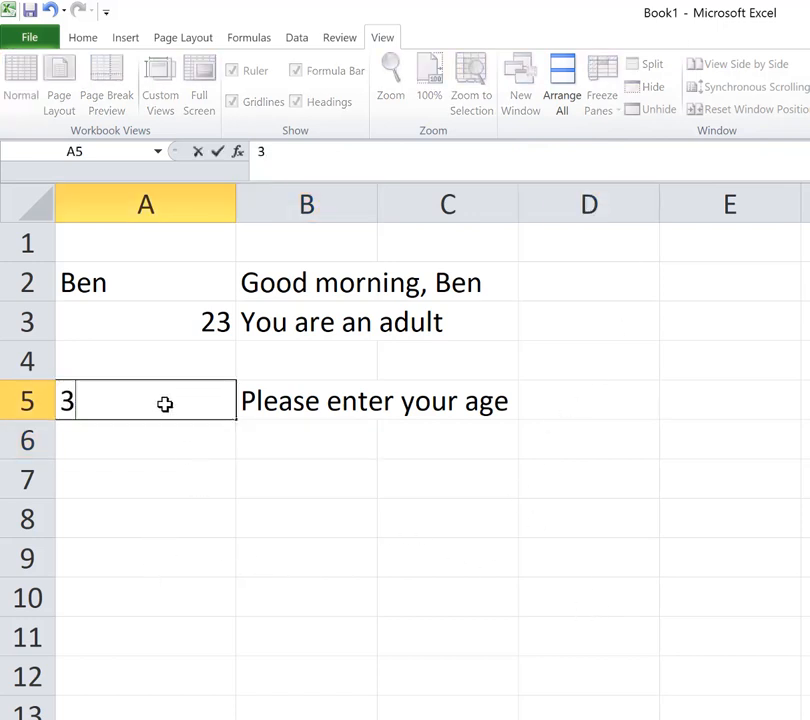
type("1")
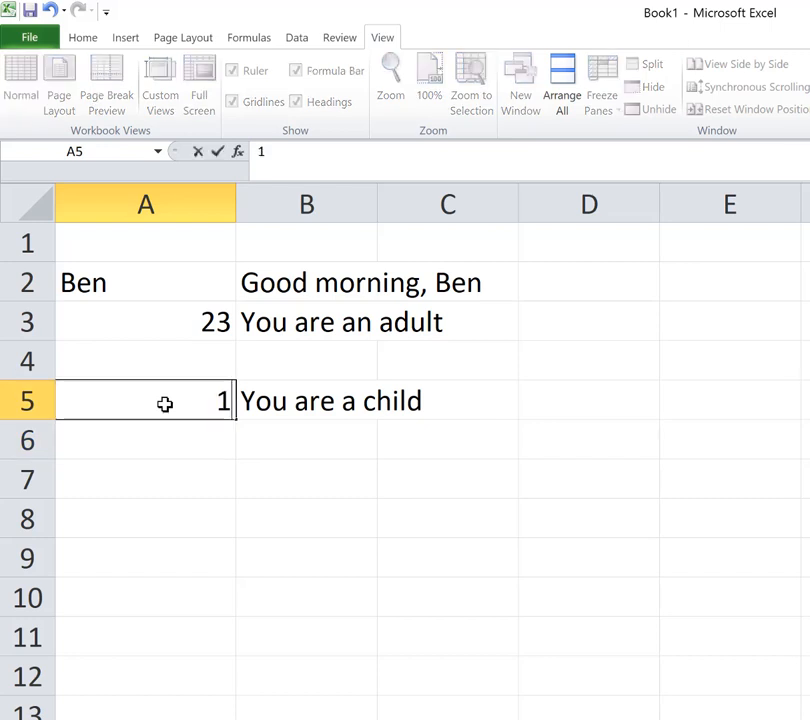